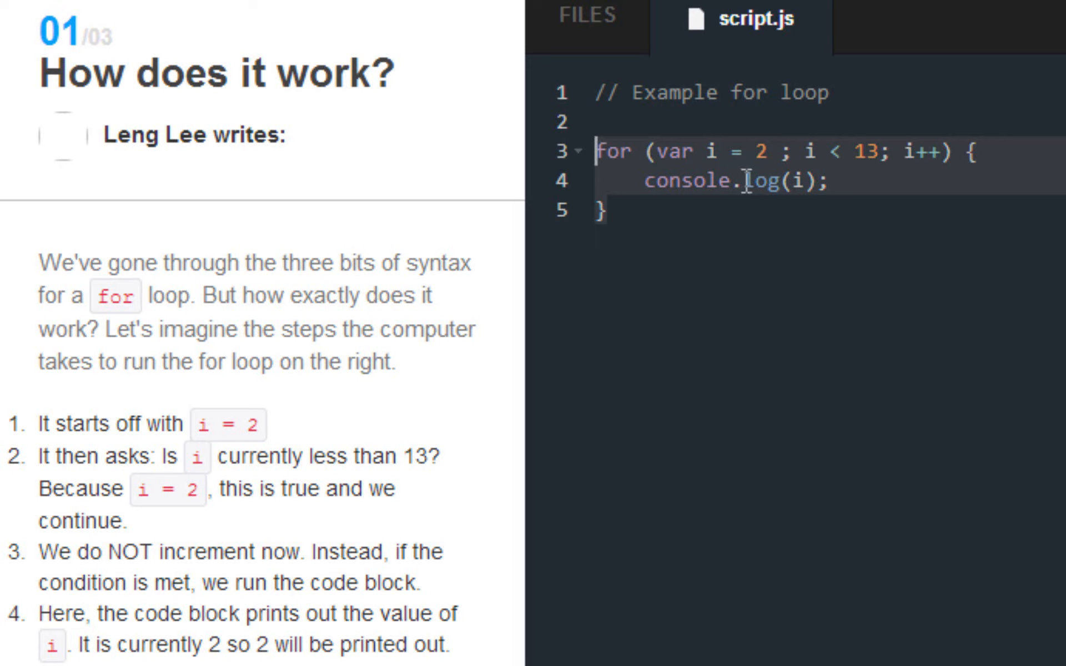
mouse_move(792, 241)
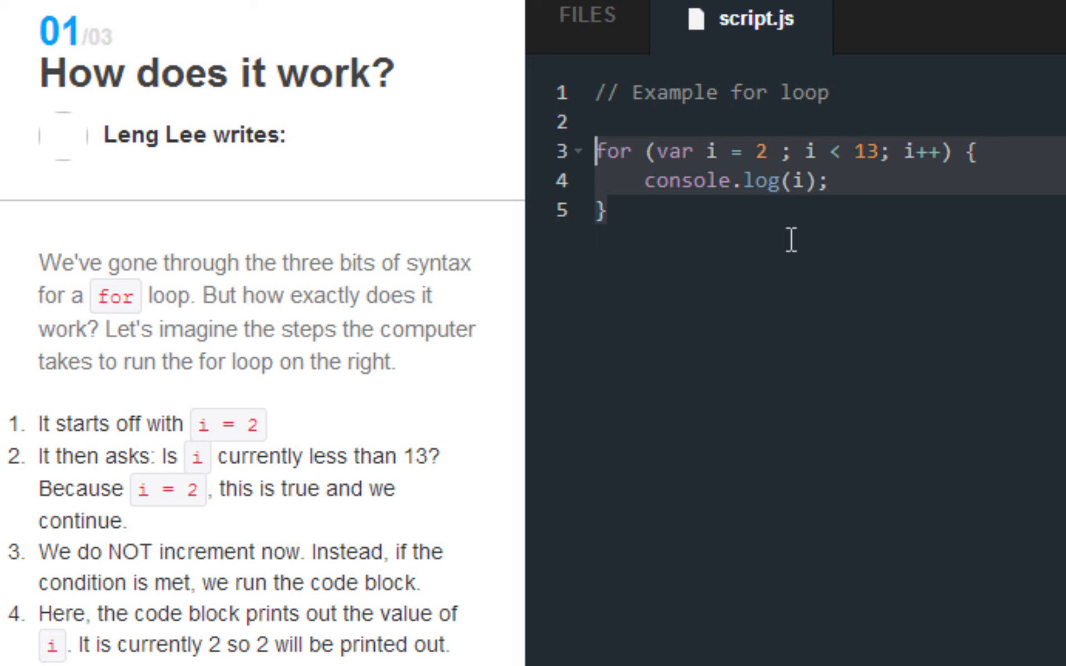
- Change the loop to start at i = 8, run while i < 121, and step by i += 12
scroll(down, 3)
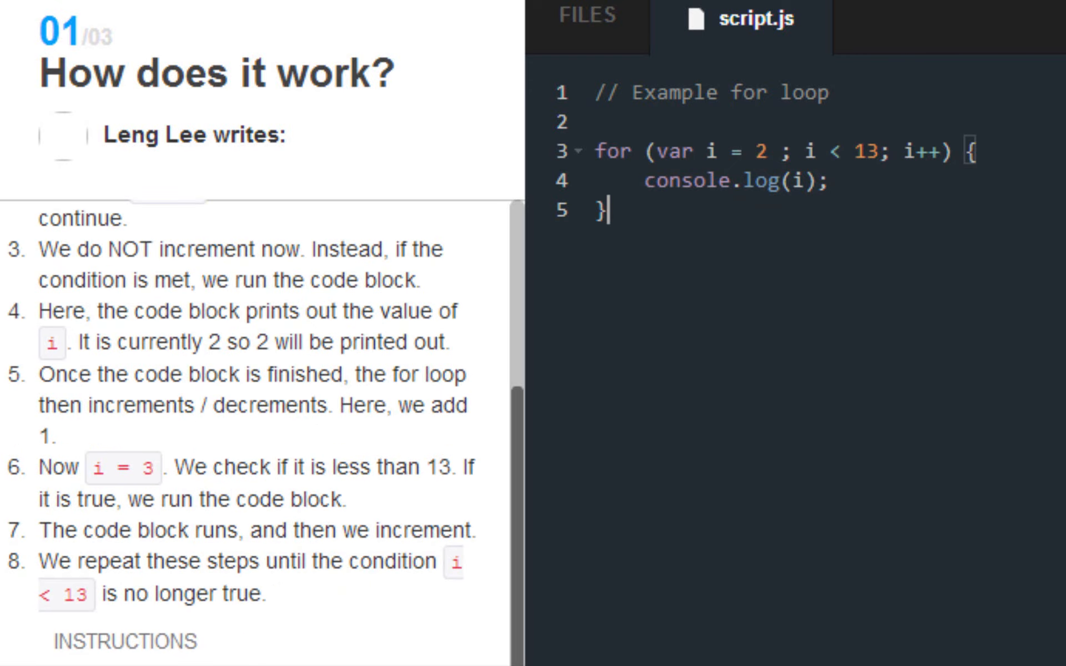
scroll(down, 3)
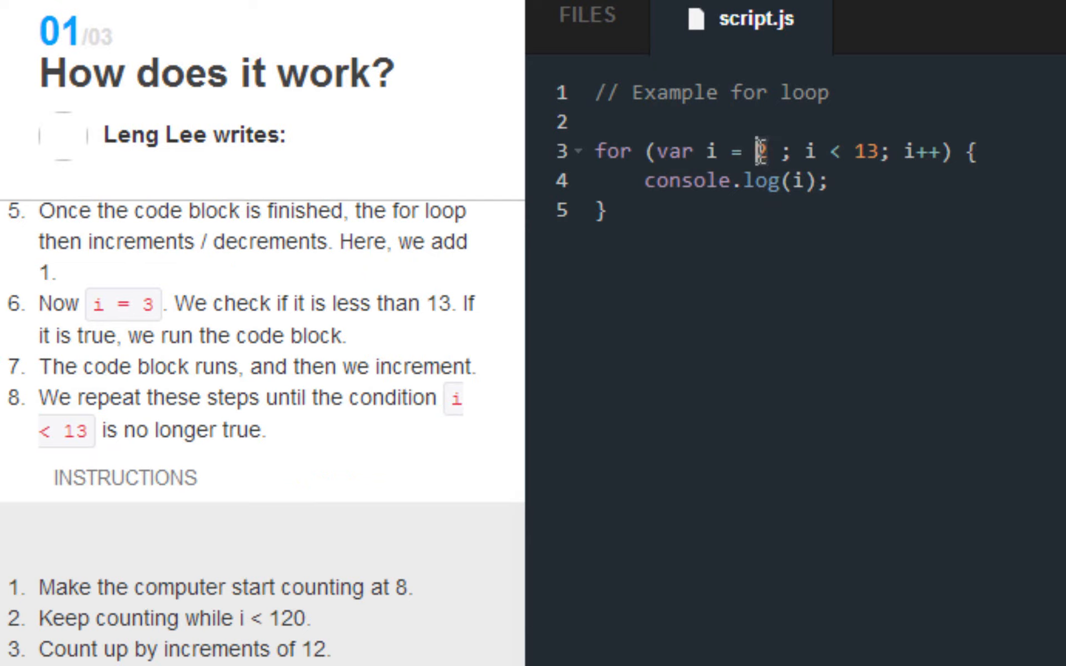
text(8)
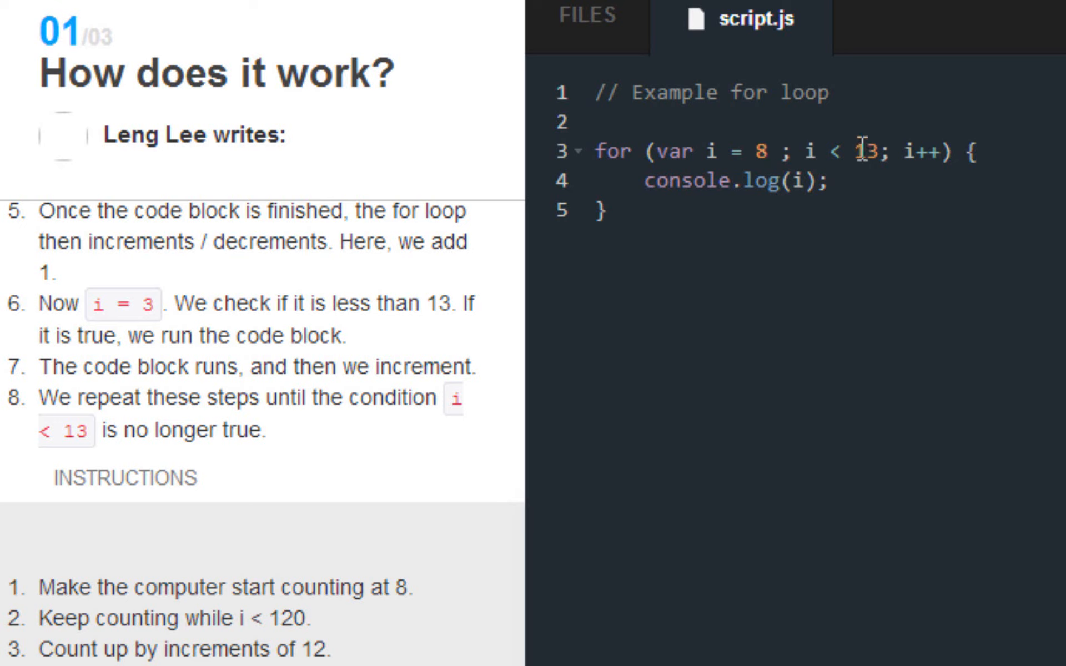
click(857, 153)
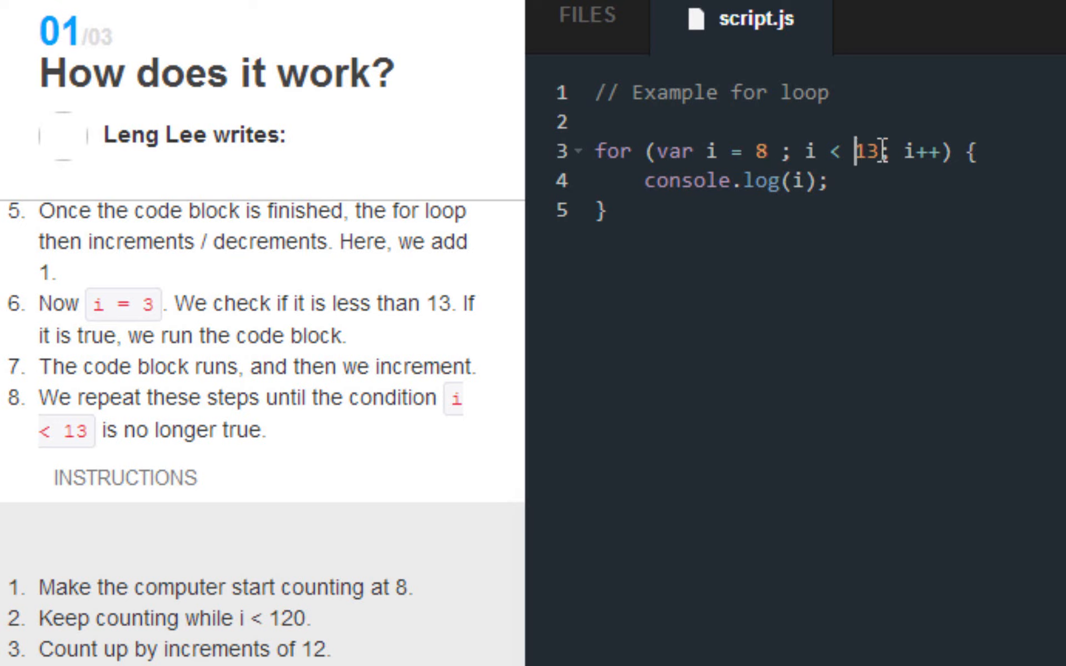
key(Backspace)
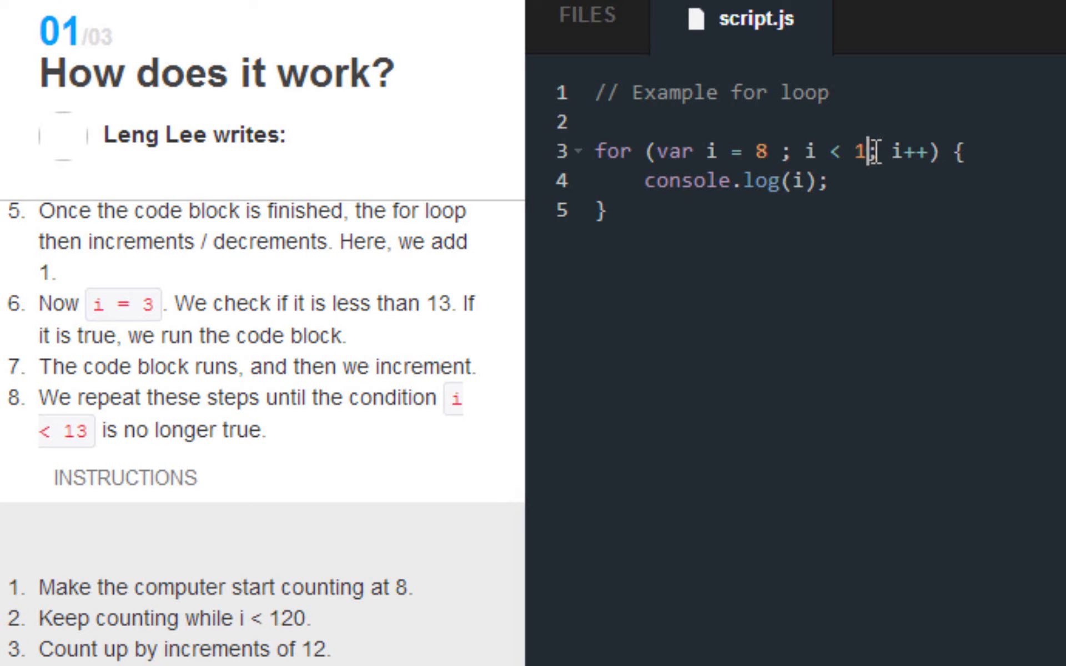
text(21)
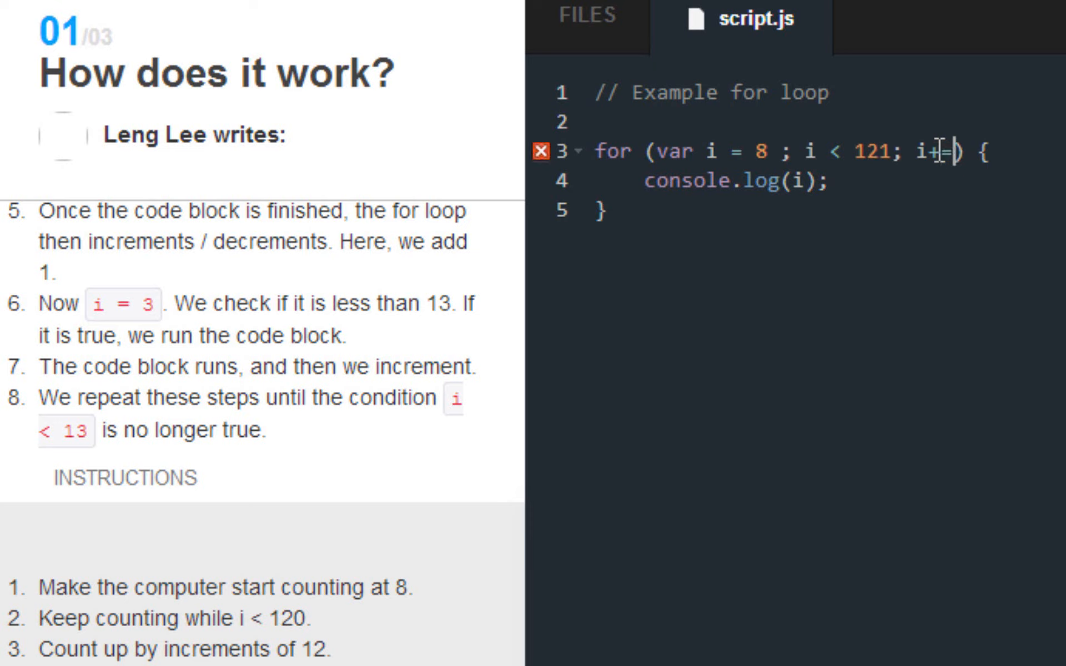
text(12)
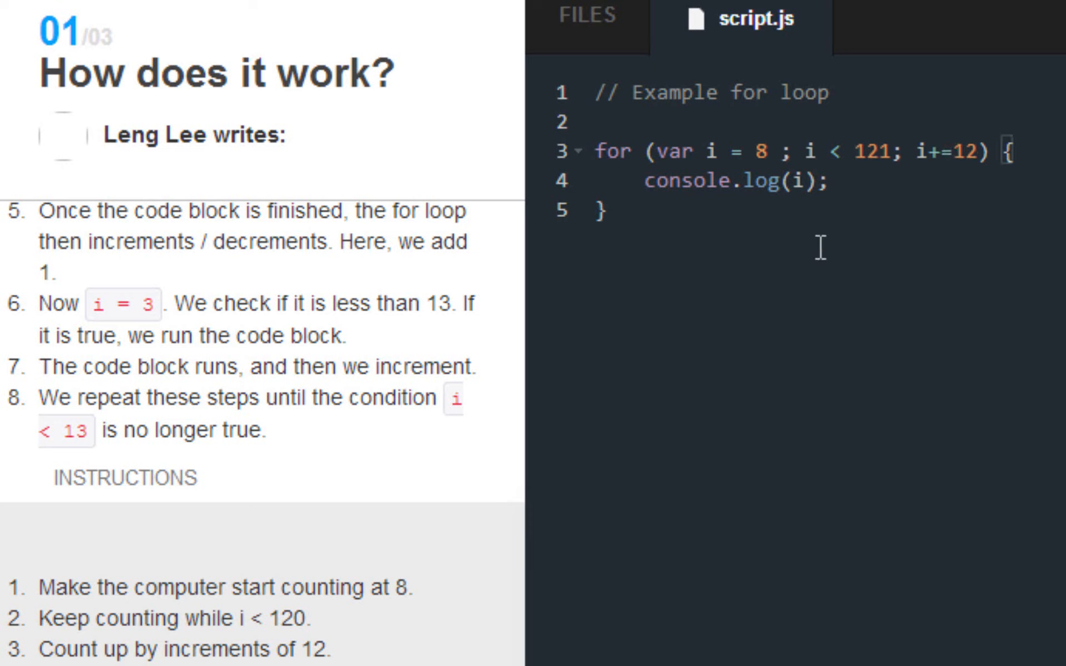
mouse_move(677, 145)
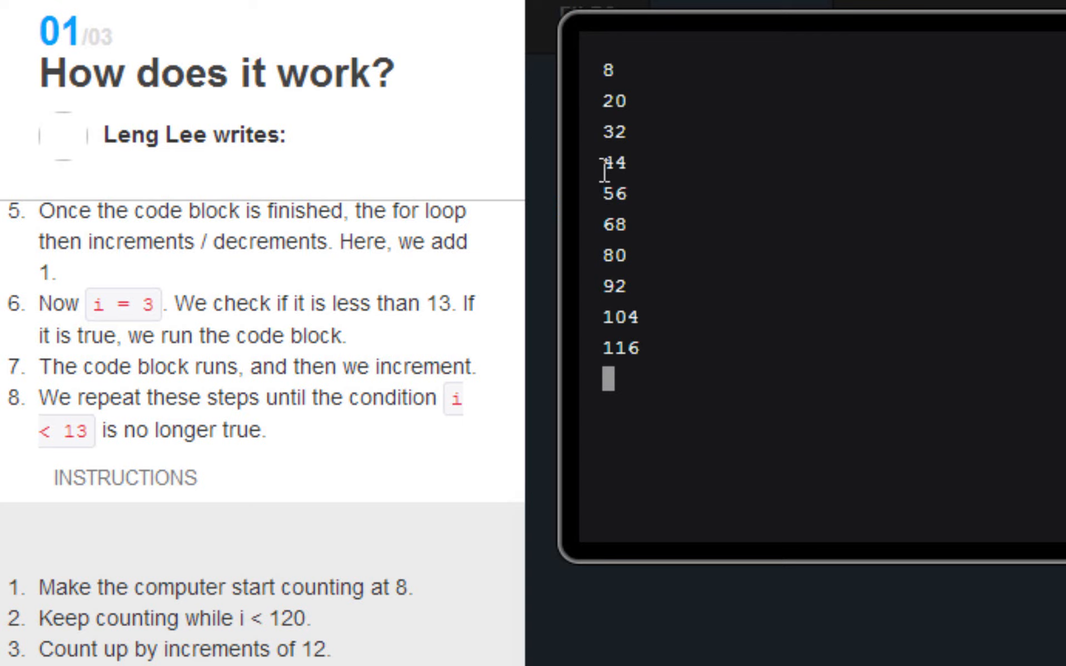
mouse_move(607, 215)
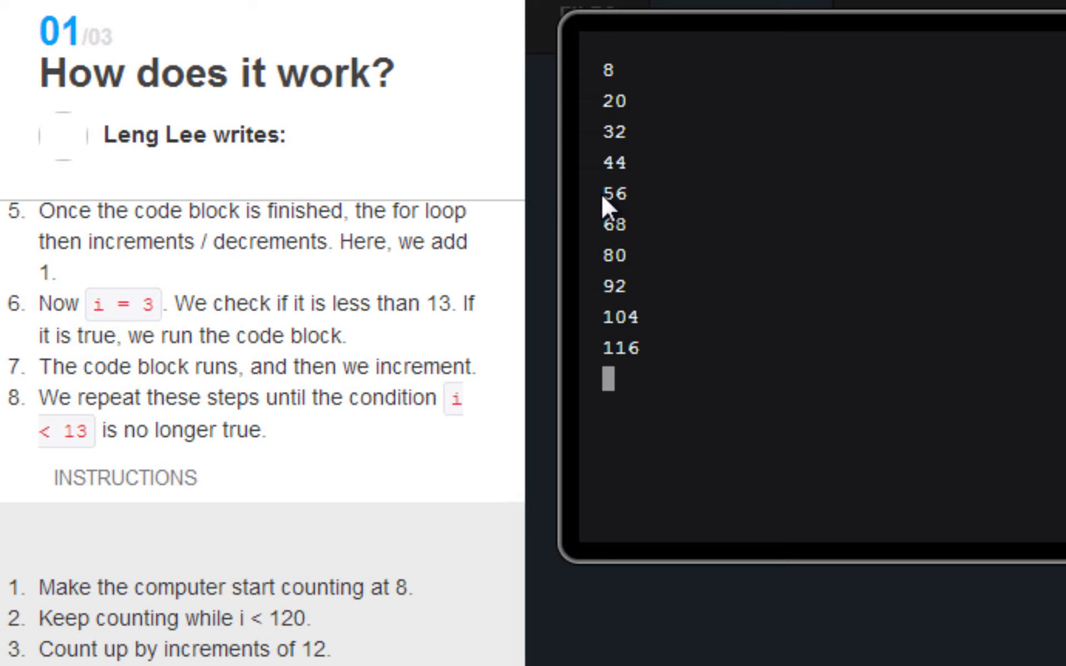
mouse_move(658, 350)
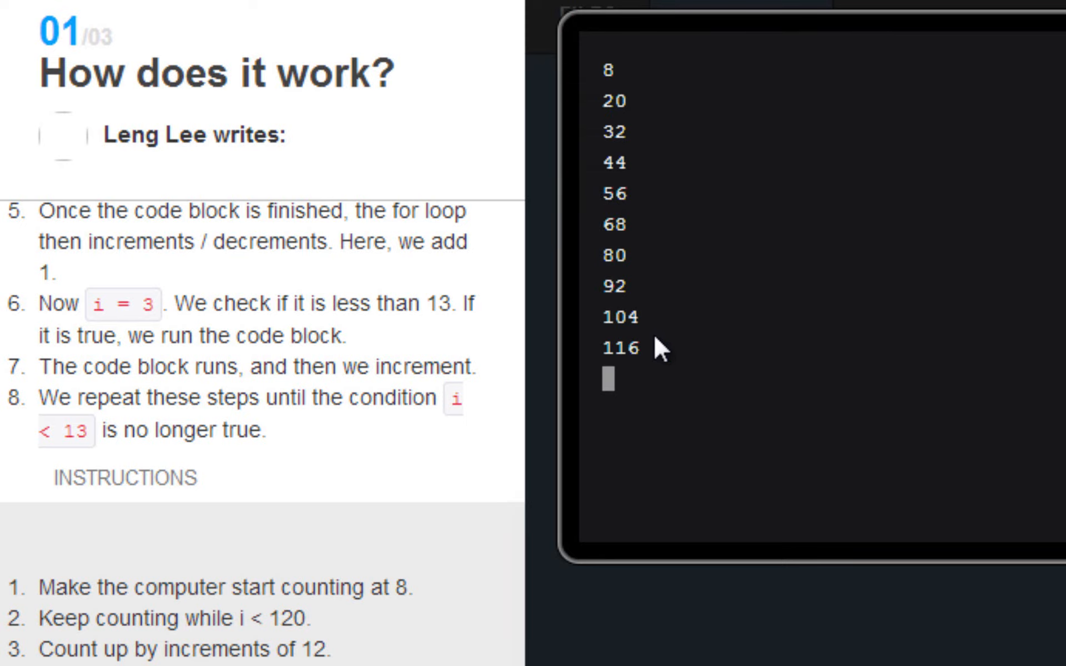
mouse_move(663, 349)
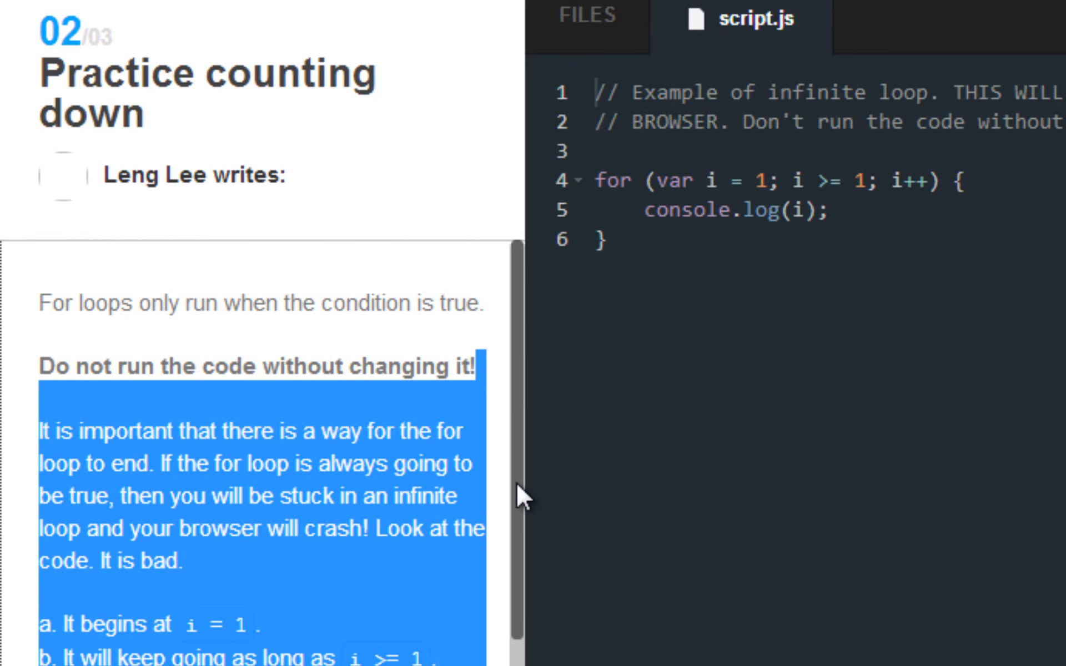
- Rewrite the countdown loop as var i = 10; i >= 0; i-- so it no longer runs forever
scroll(down, 3)
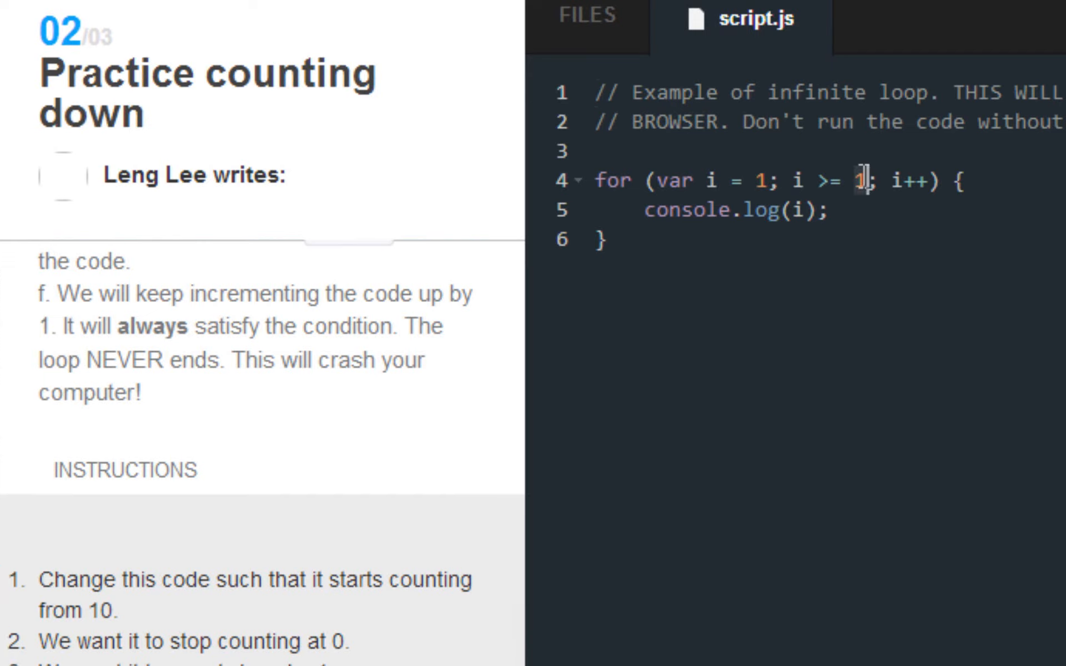
text(0)
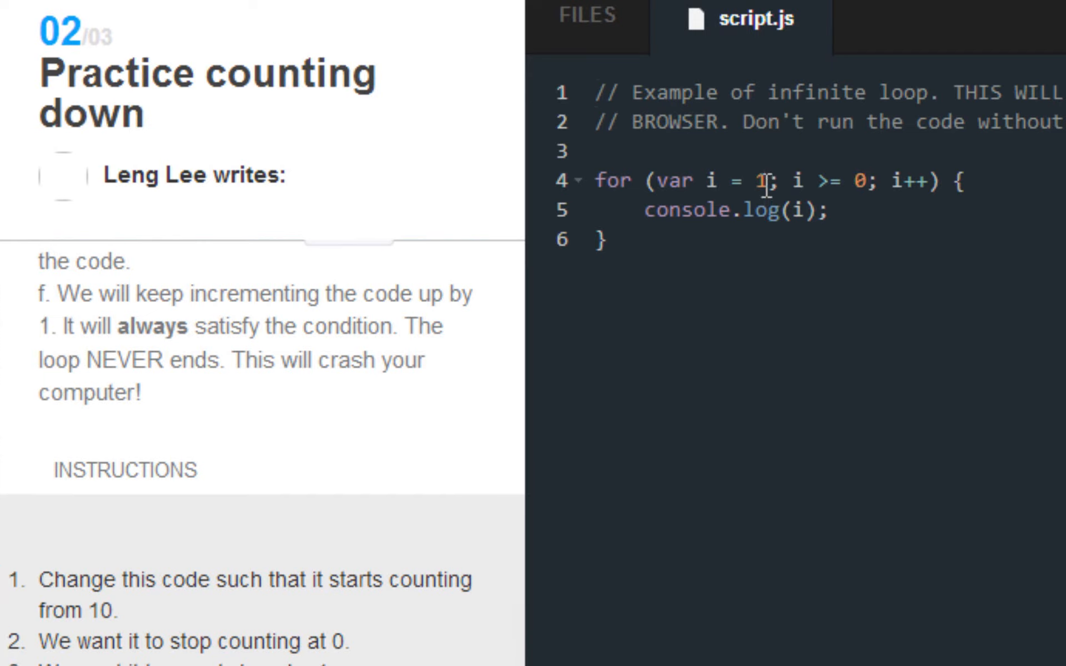
text(0)
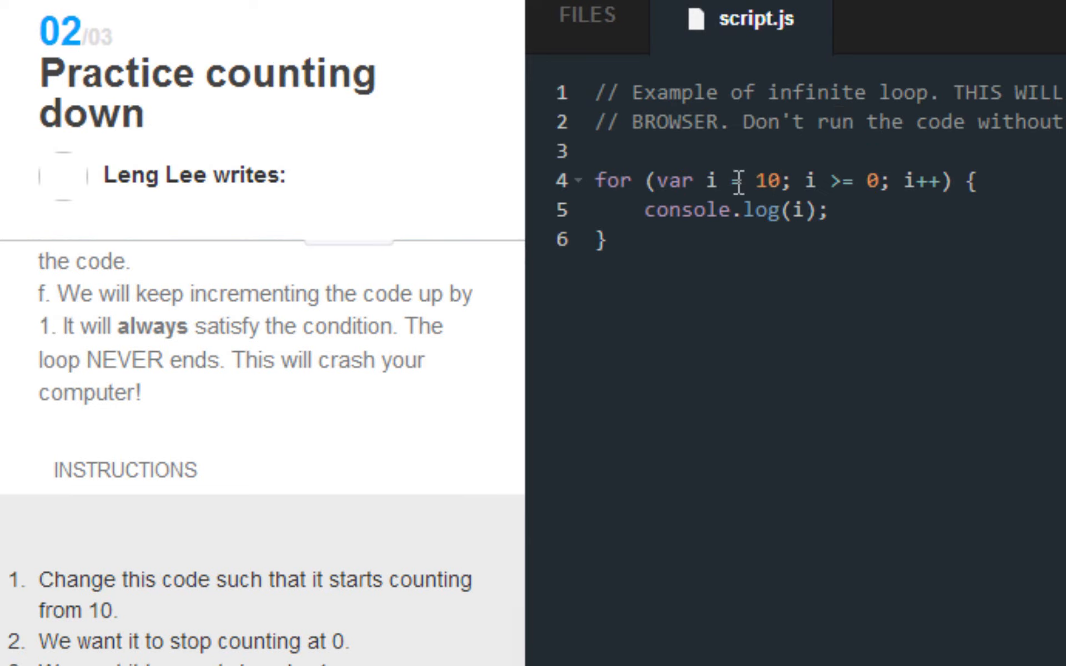
text(=)
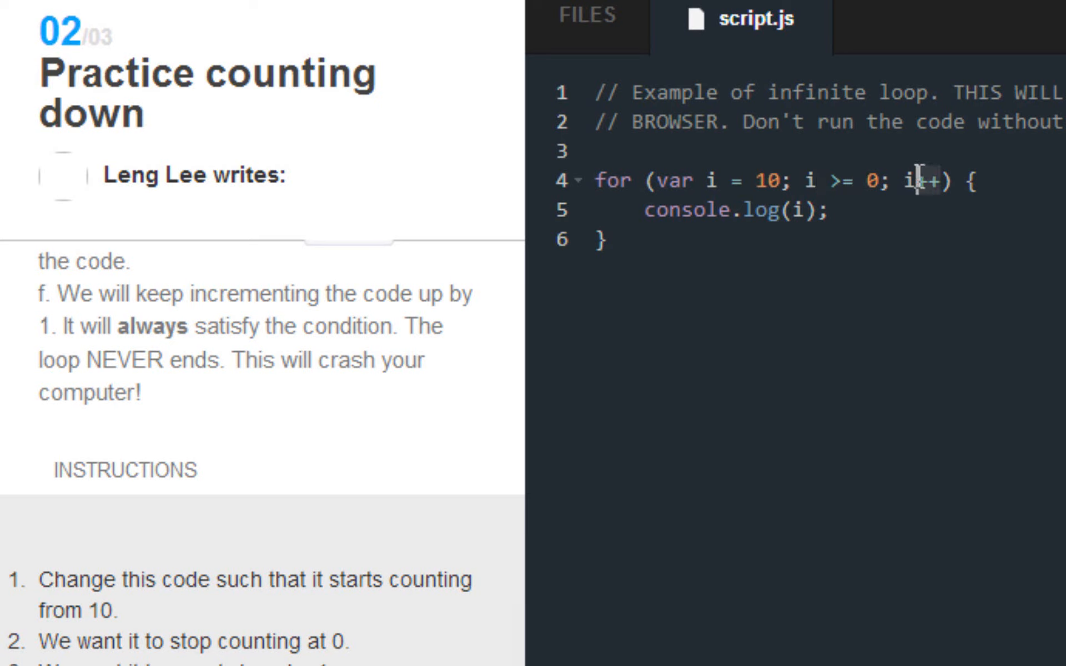
text(--)
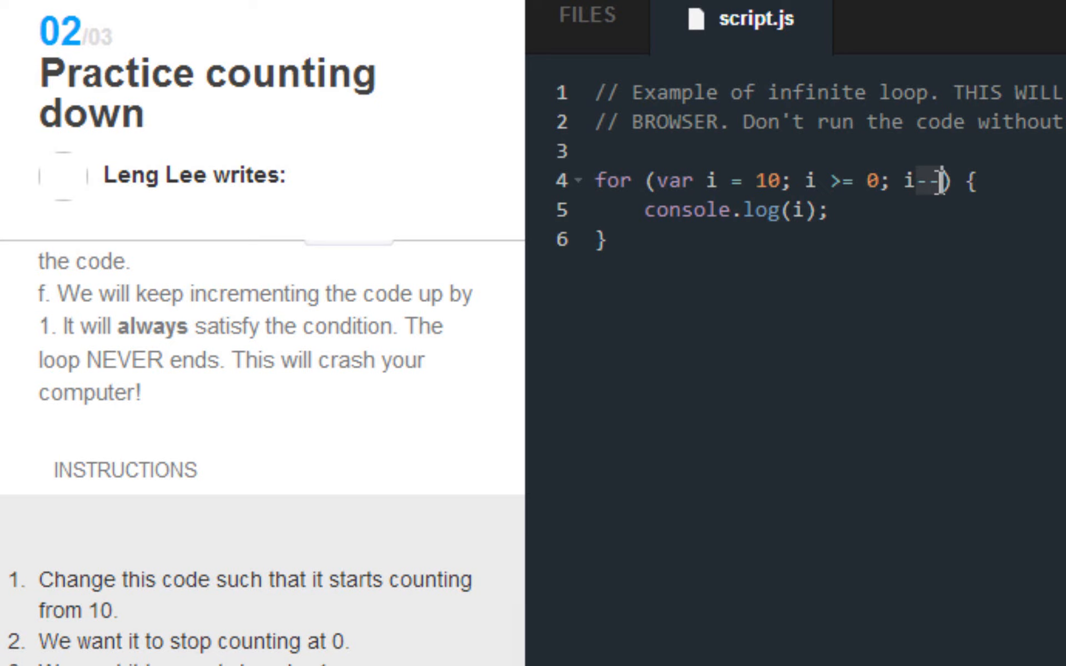
key(Backspace)
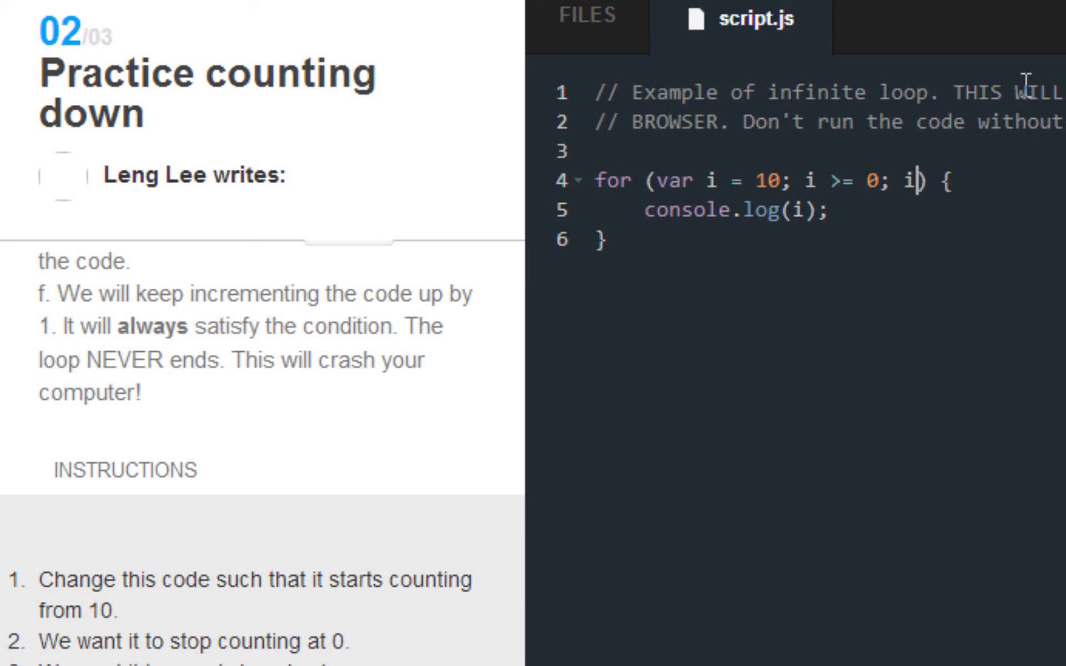
text(-)
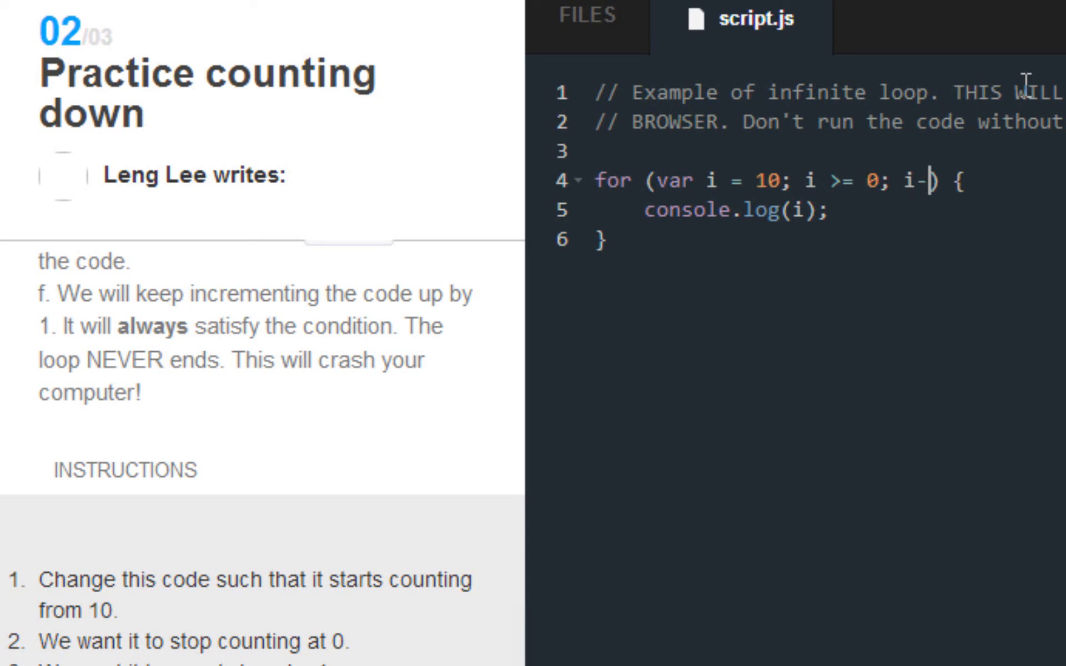
text(-)
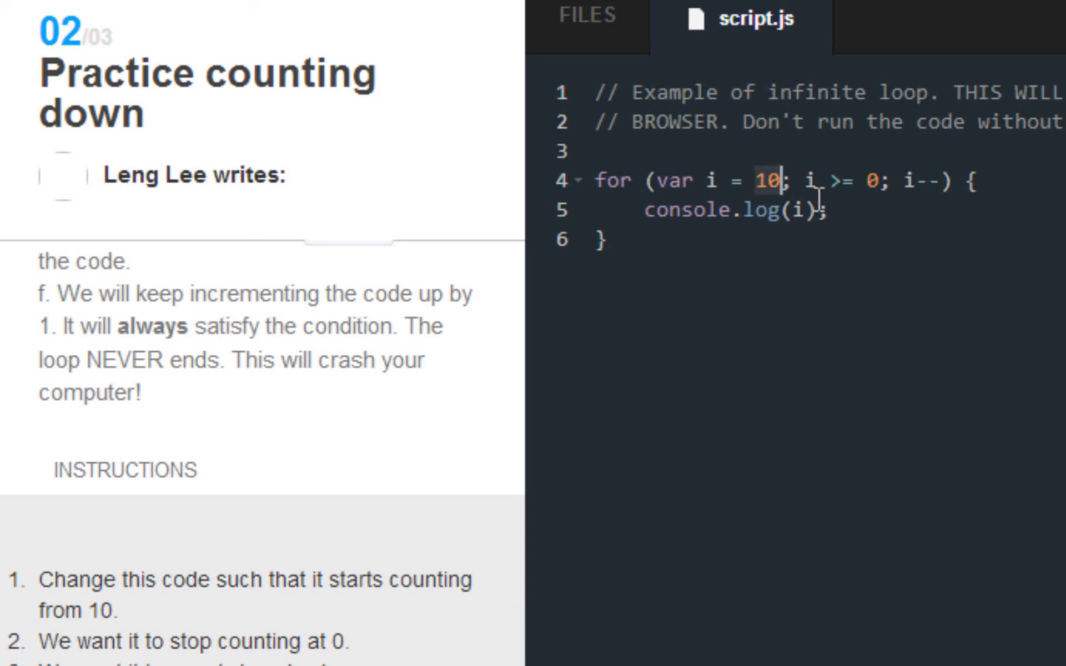
click(733, 209)
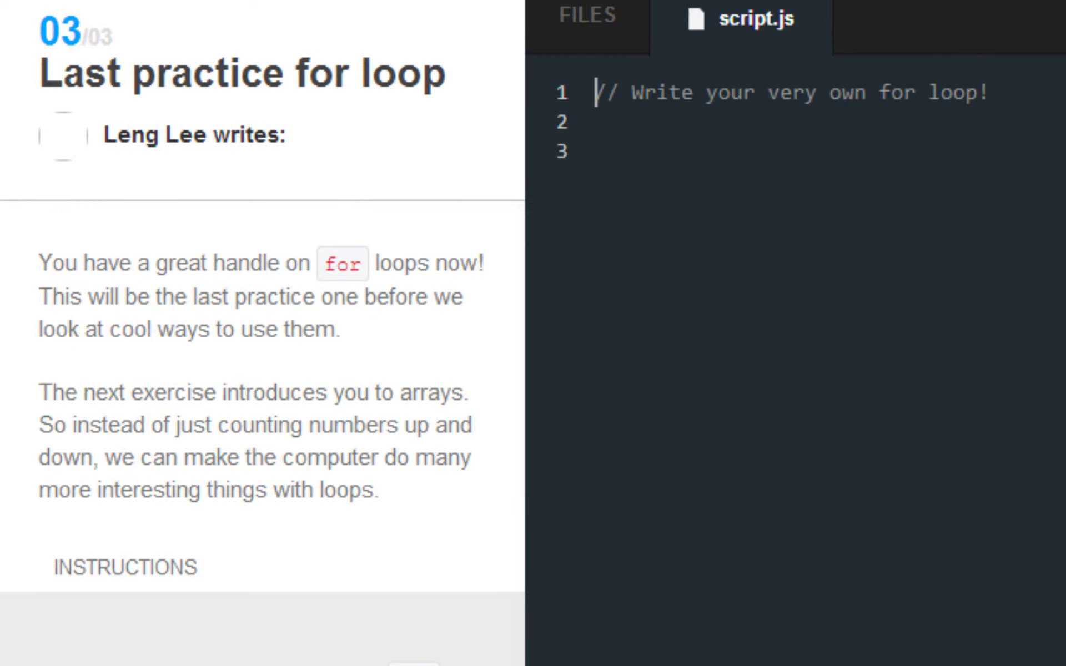
- Begin the loop header in script.js with for (var mph = 100;
click(771, 121)
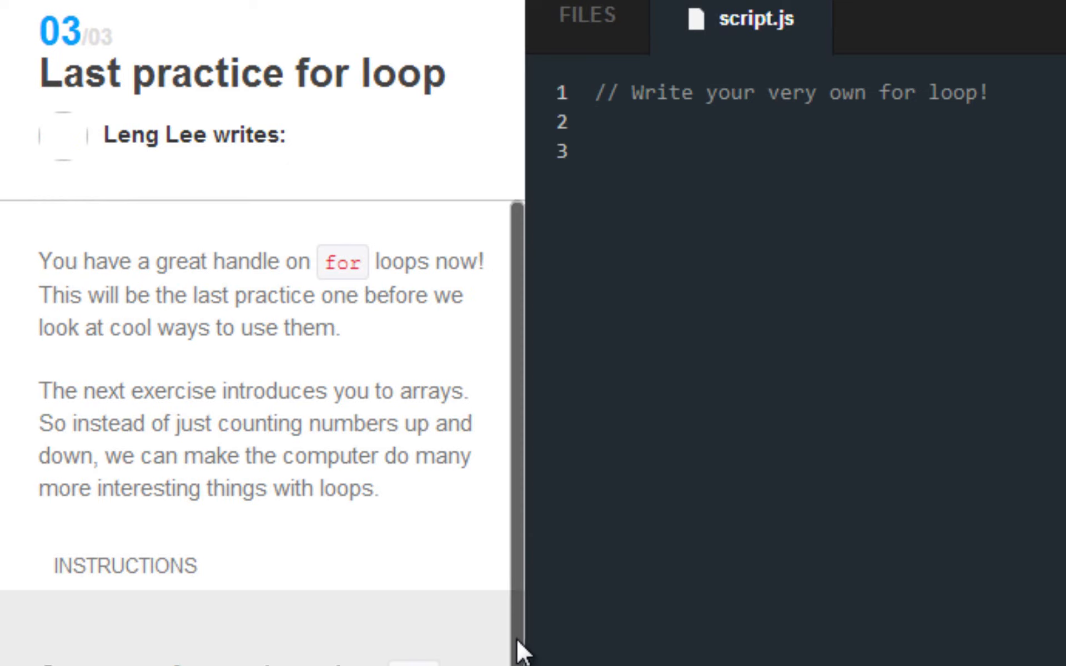
scroll(down, 3)
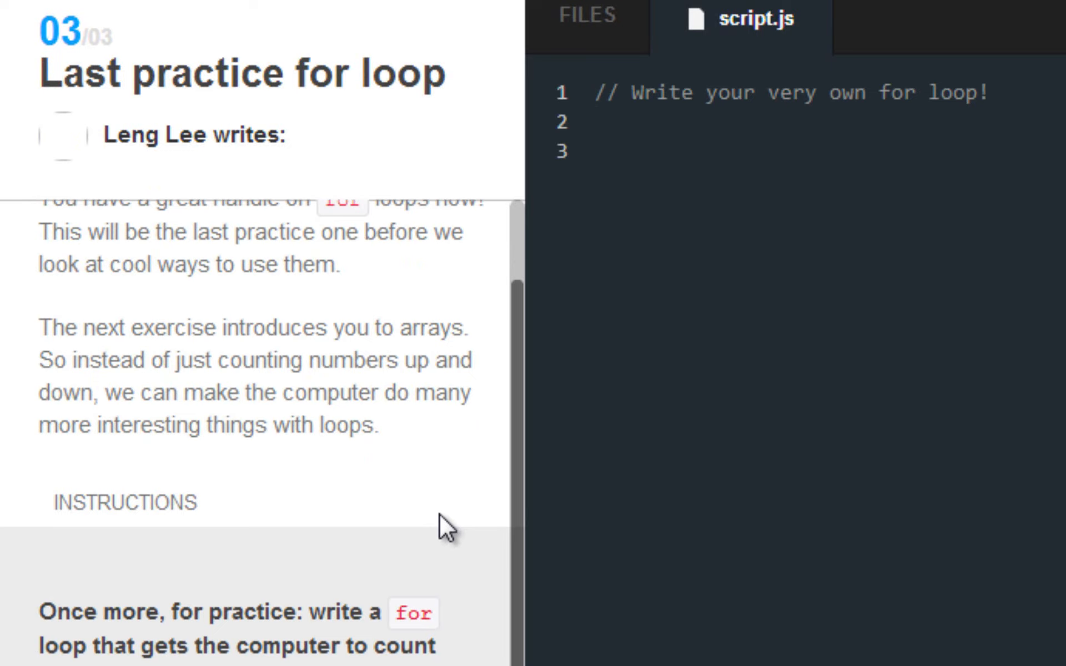
text(for ()
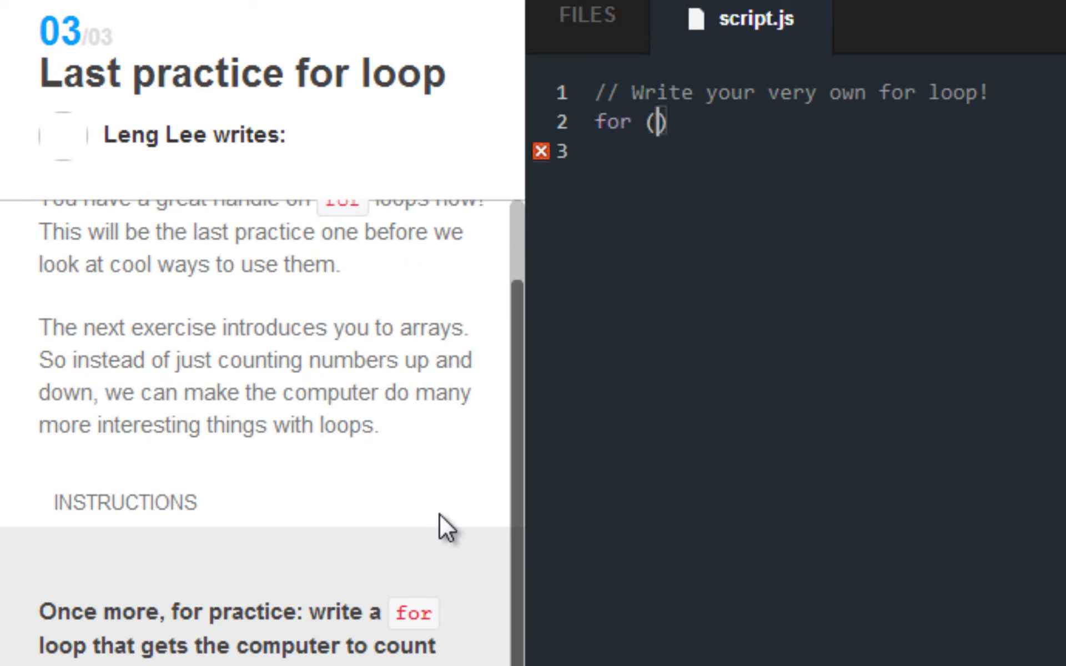
text(var)
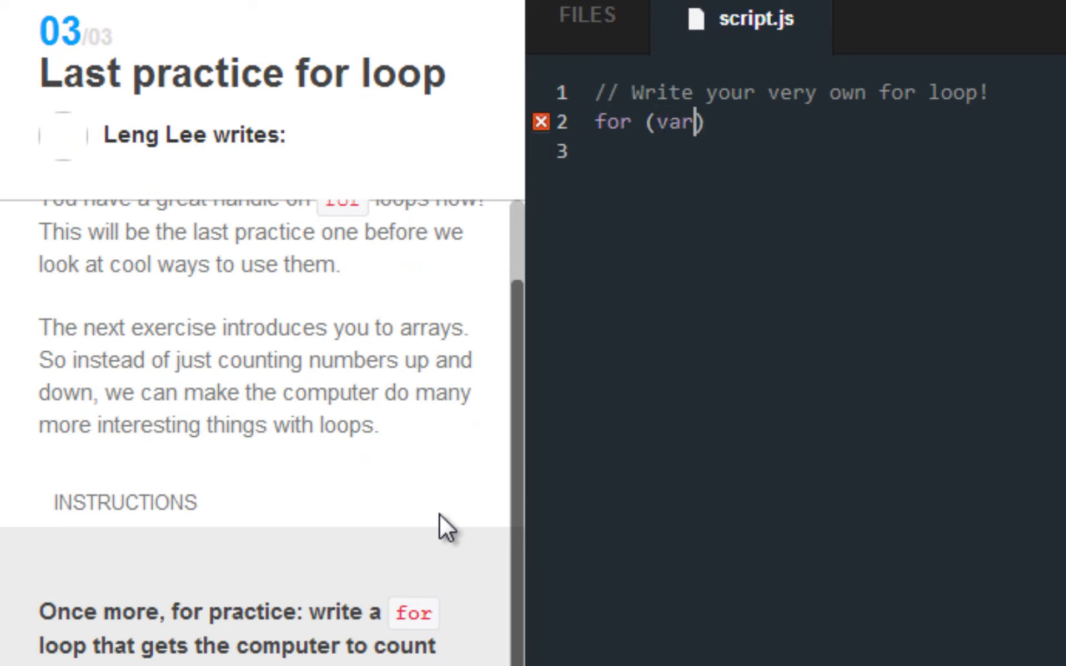
text(mp)
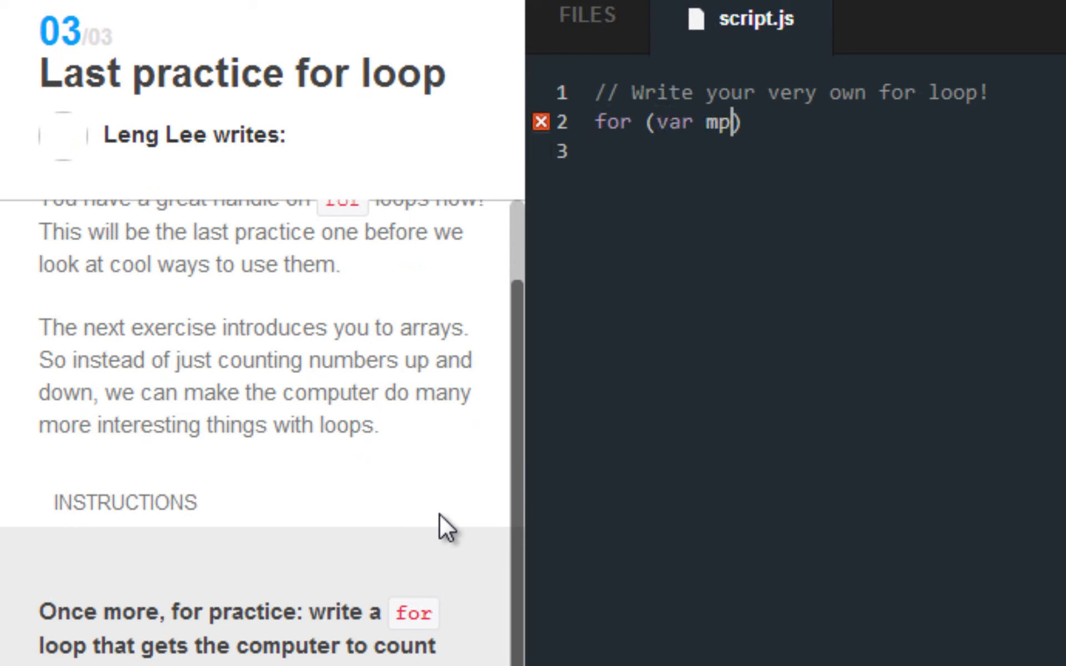
text(h =)
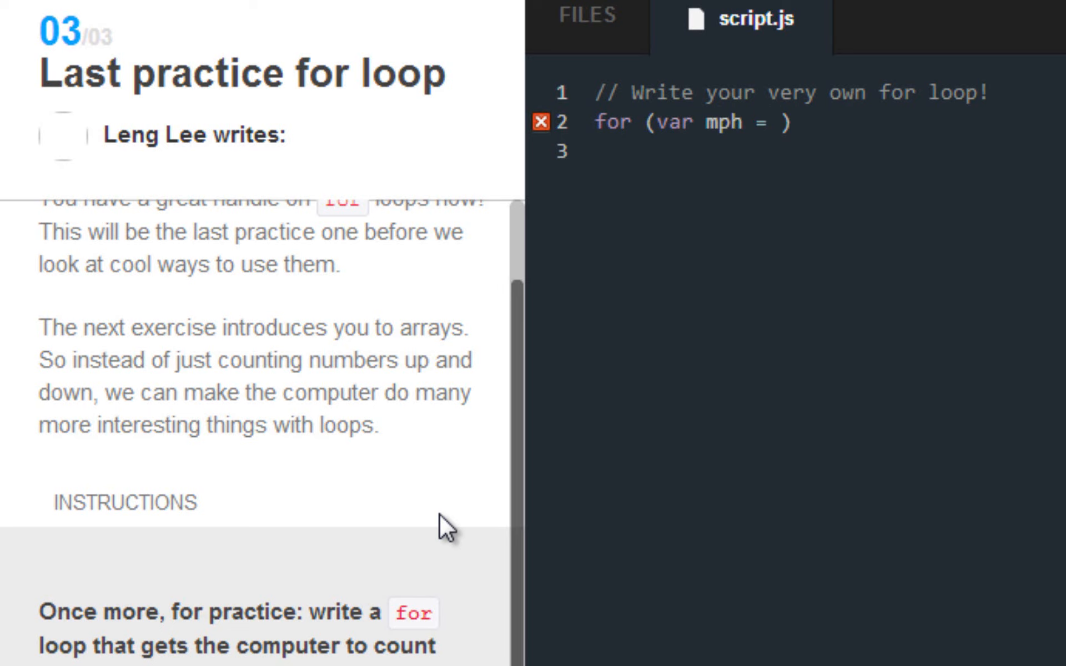
text(100)
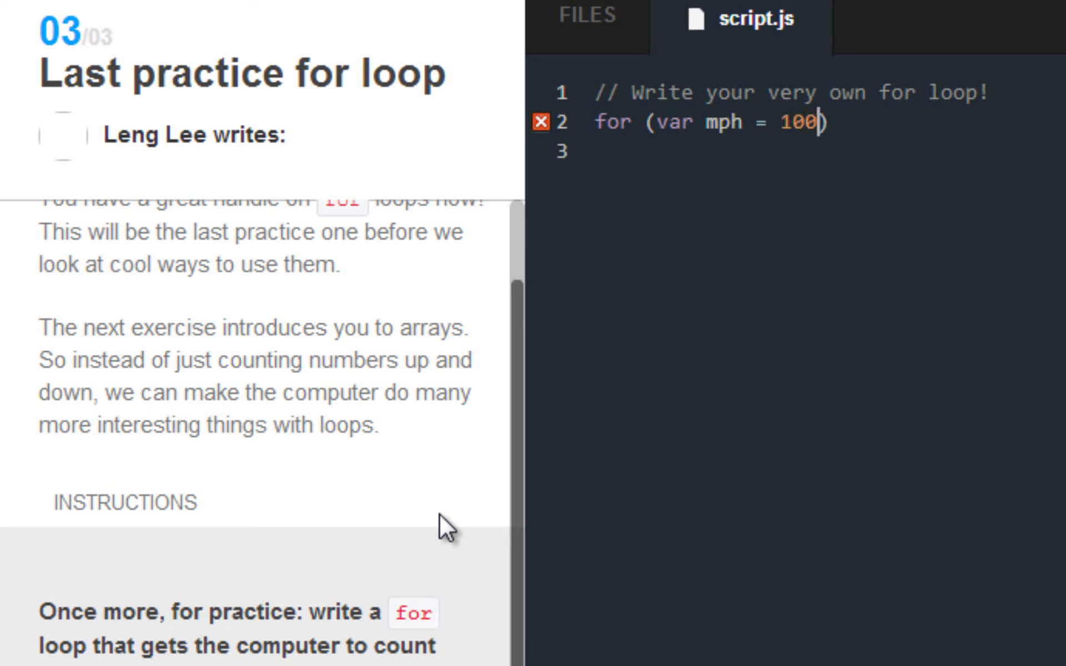
text(;)
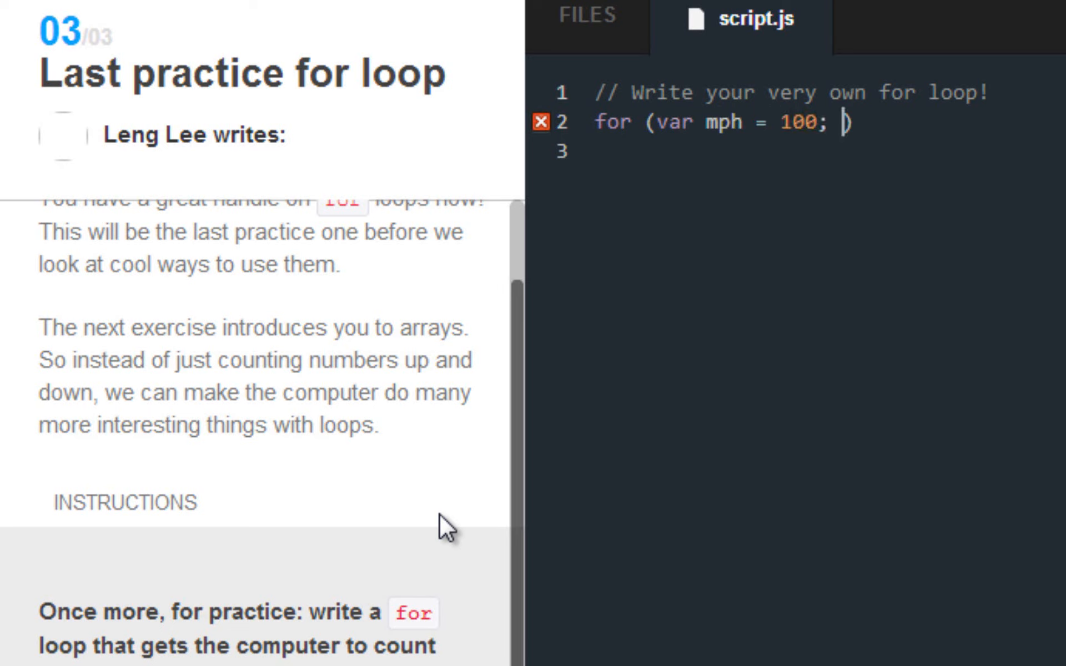
- Finish the header with the condition mph =< 100 and the step mph -= 5
text(mph)
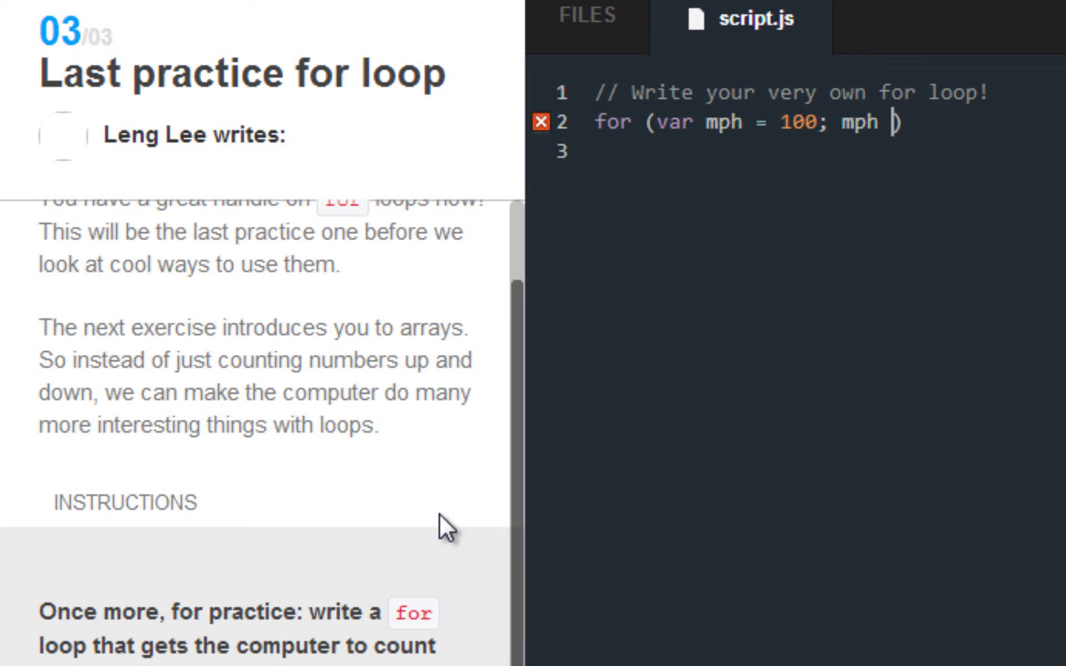
text(>)
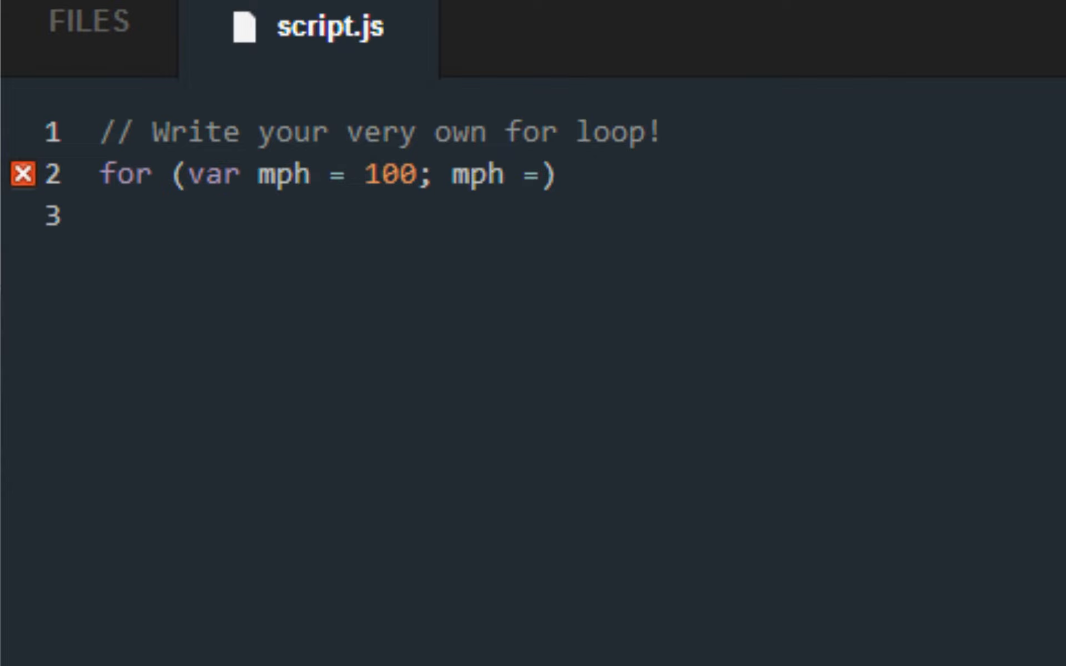
text(<)
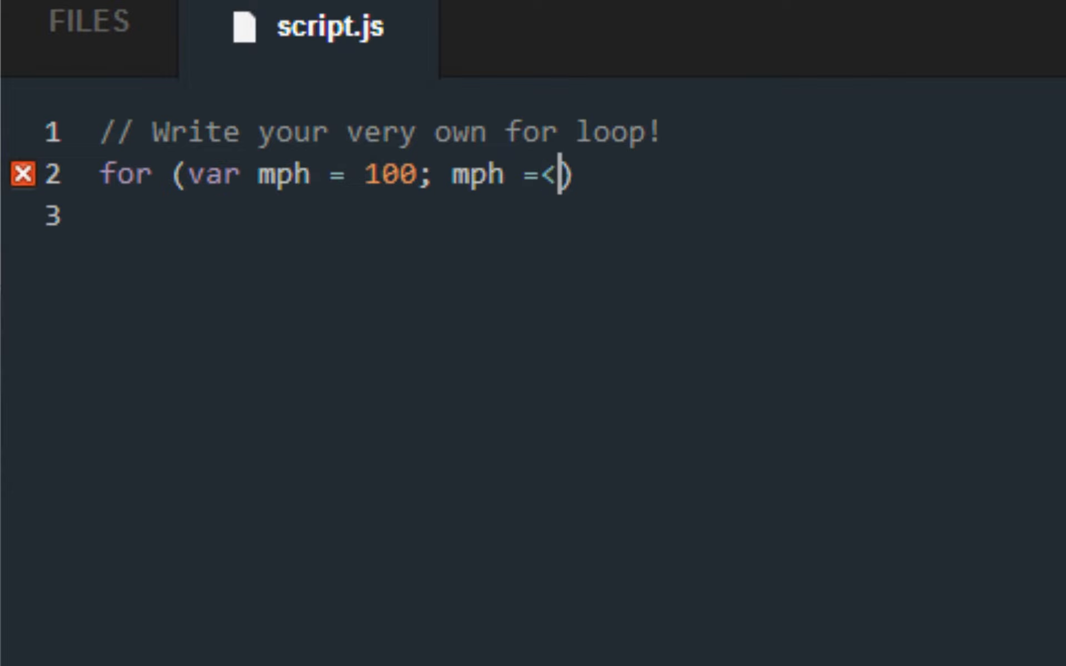
text(100;)
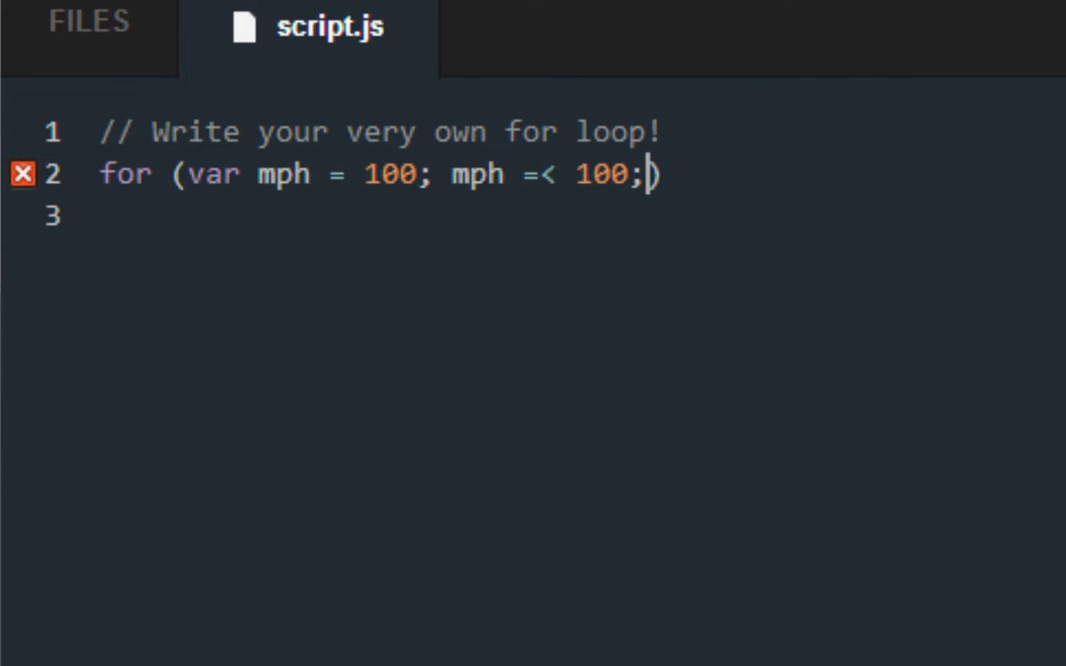
text(M)
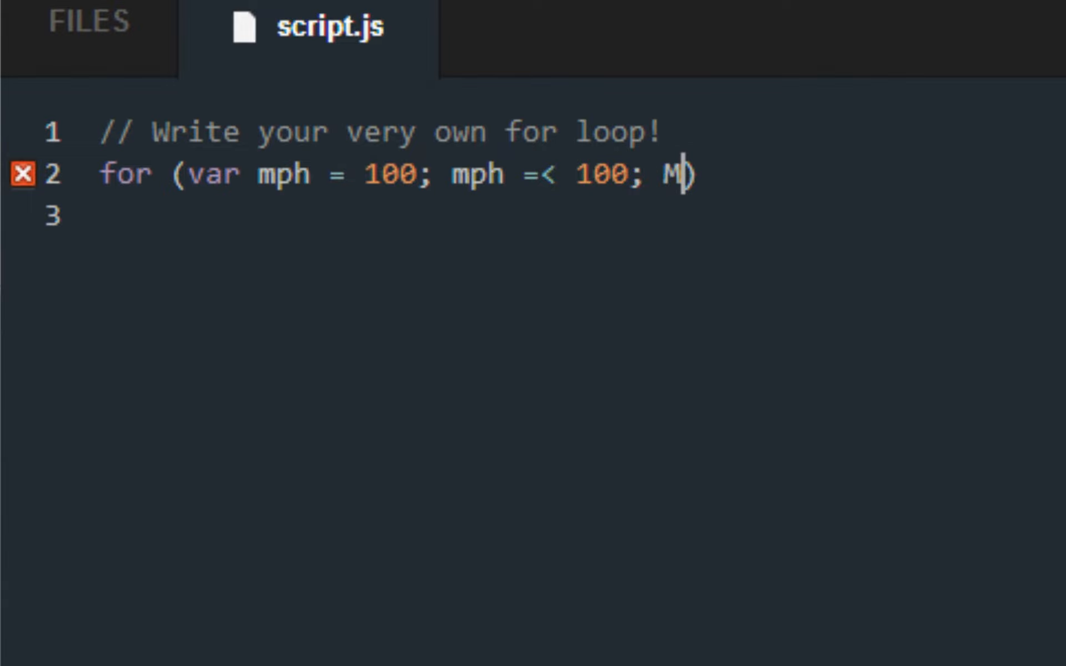
text(ph)
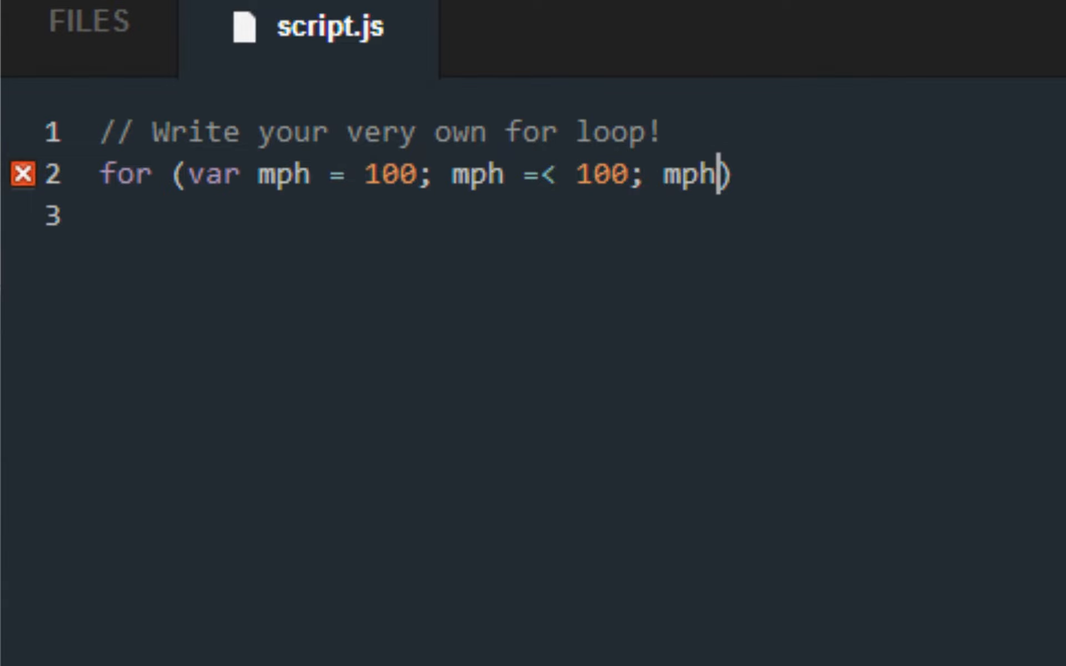
text(--)
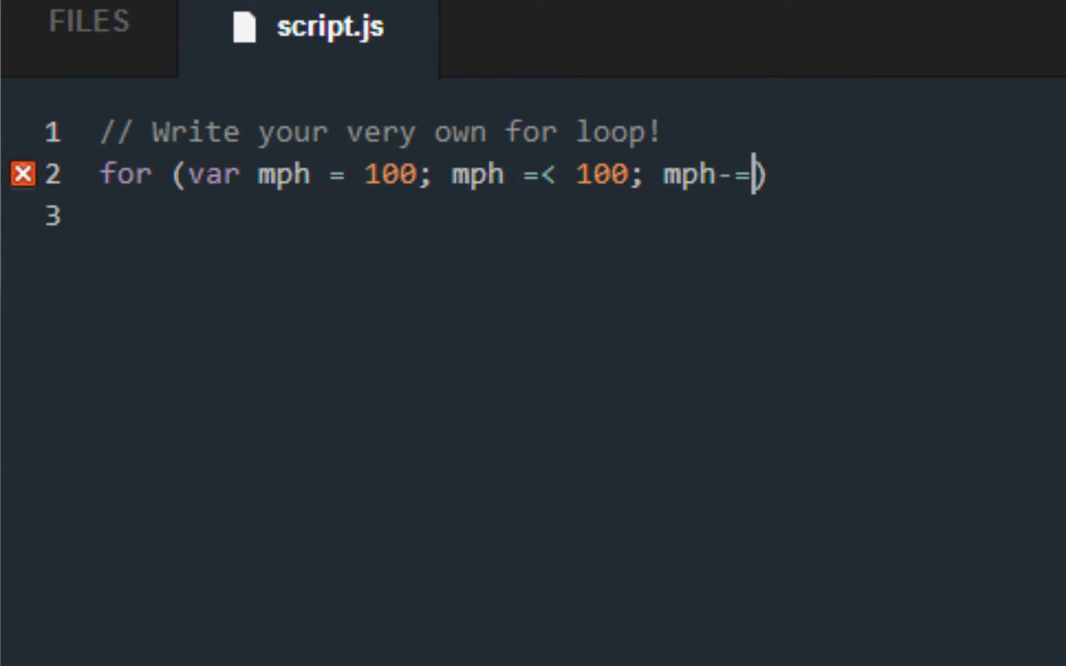
text(5)
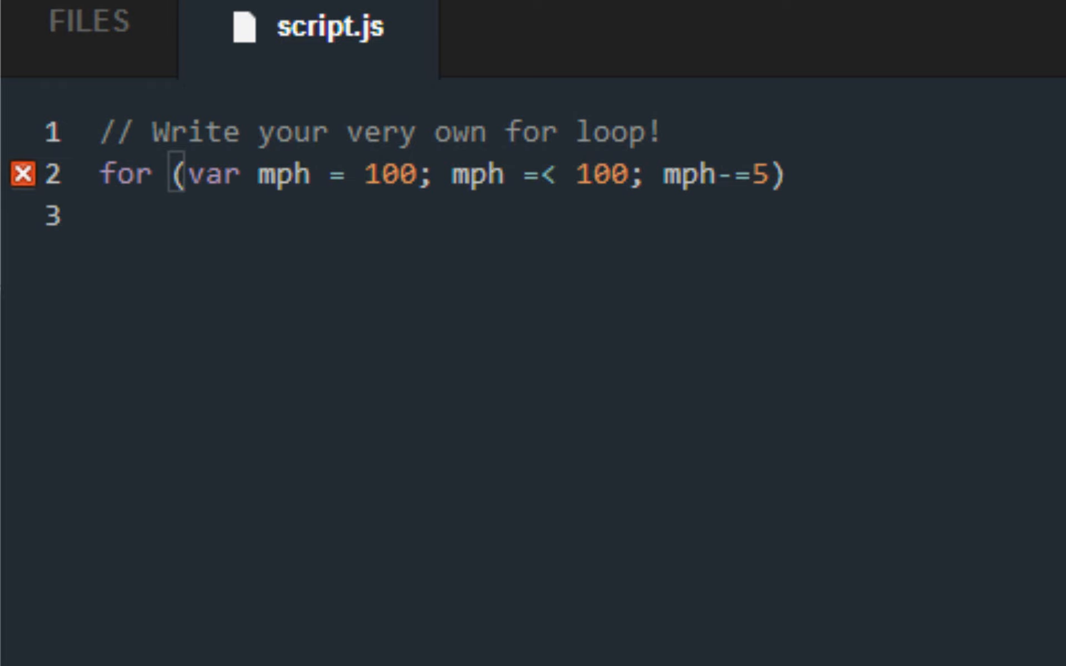
- Add a body { console.log(mph); } and correct the reversed operator to <=
text({)
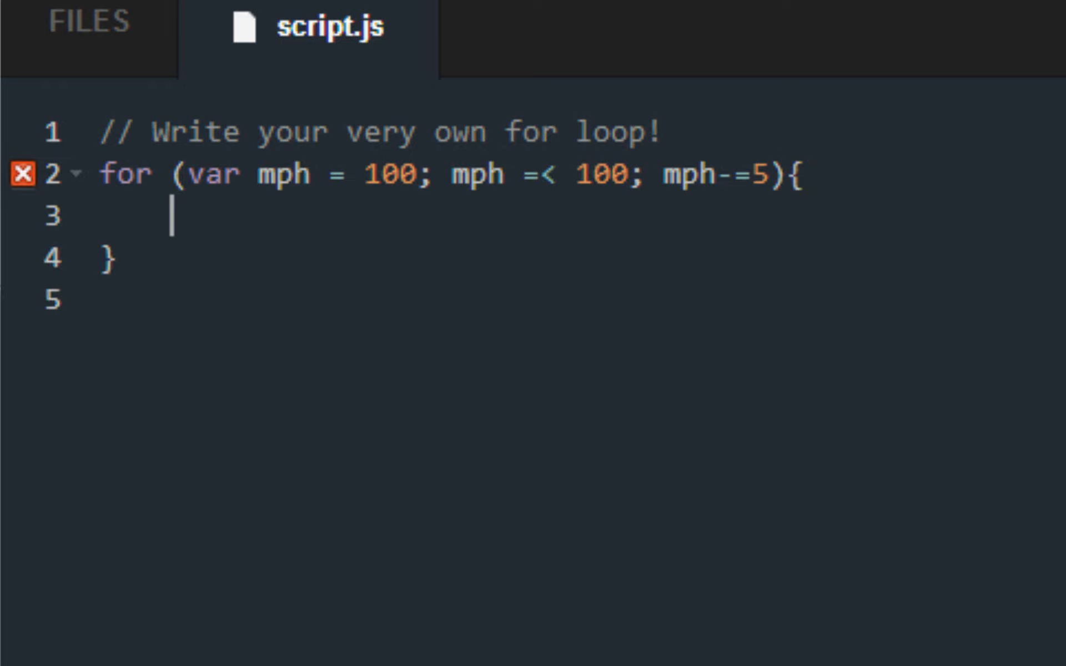
text(consol)
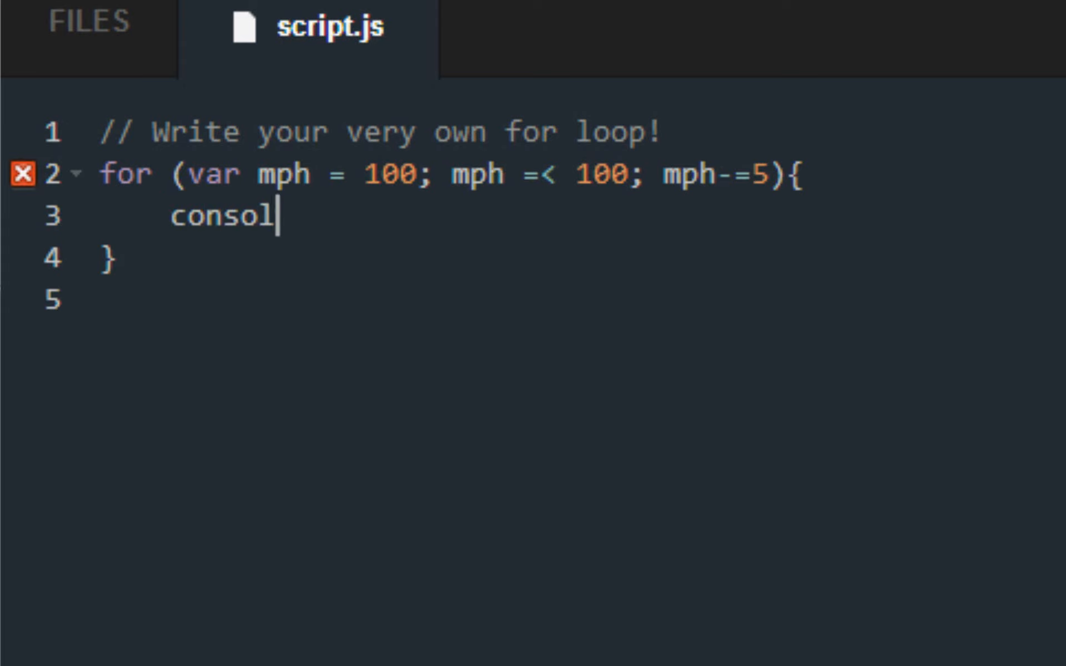
text(e.log)
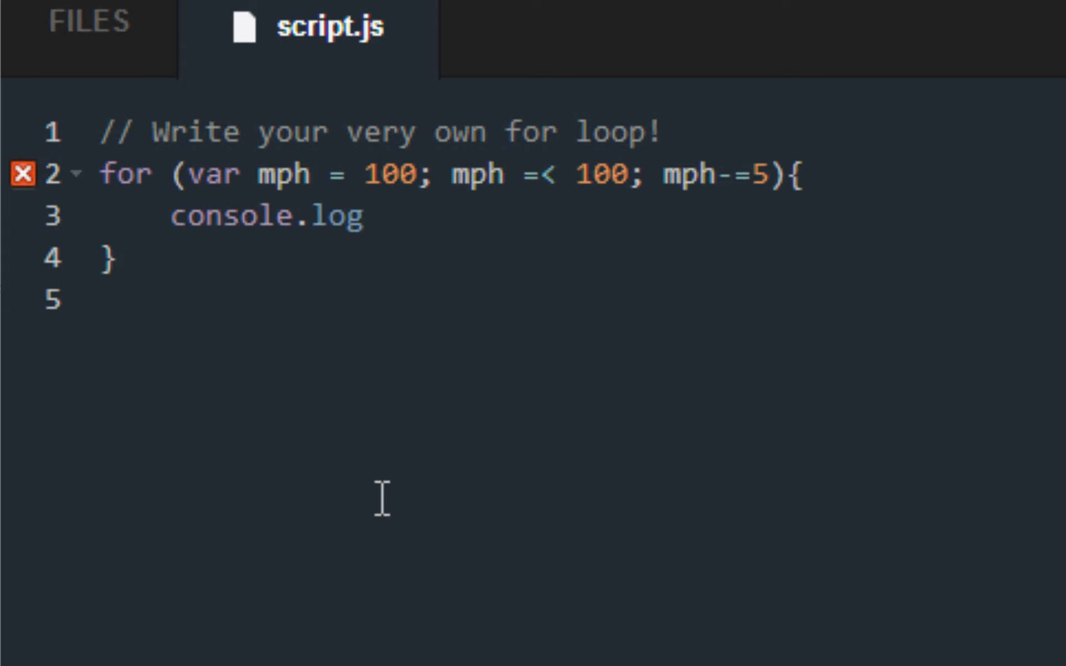
text((mp)
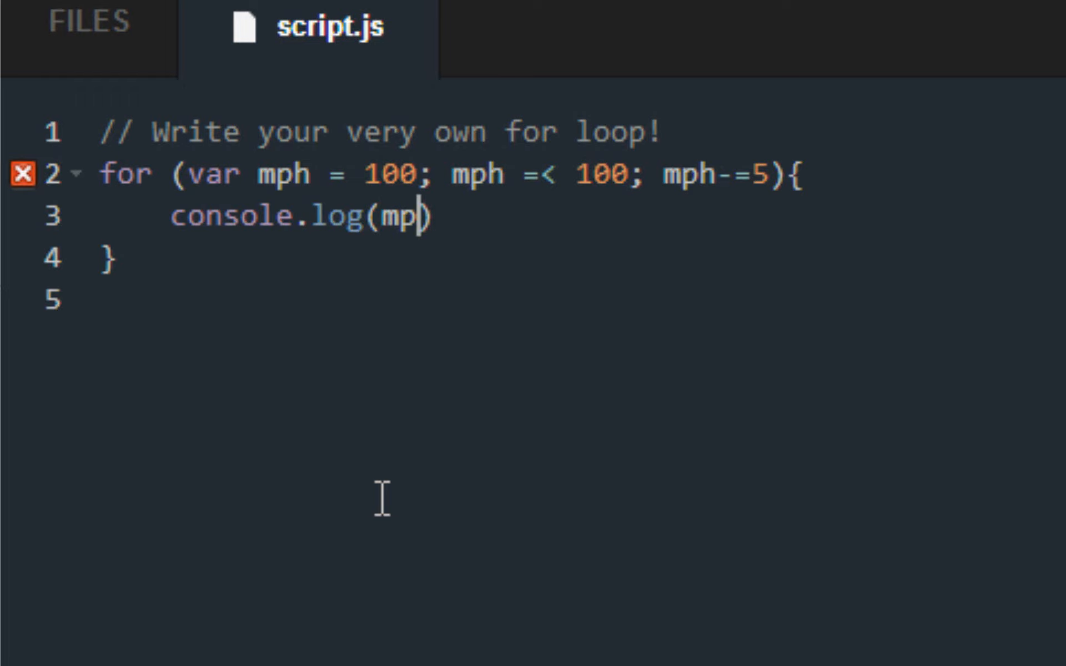
text(h)
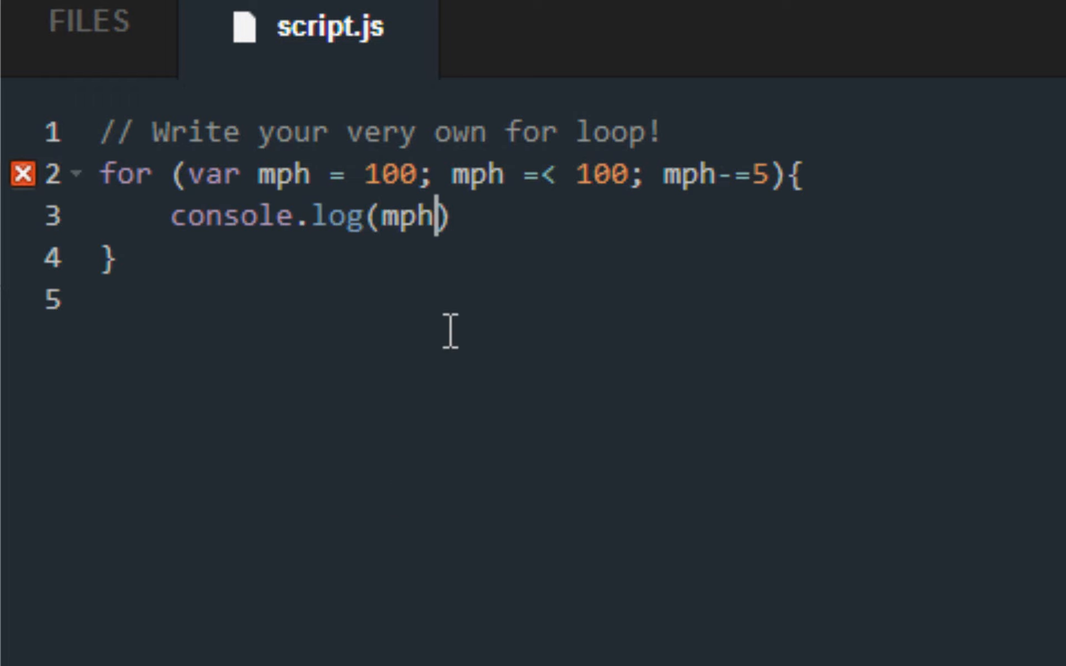
text(;)
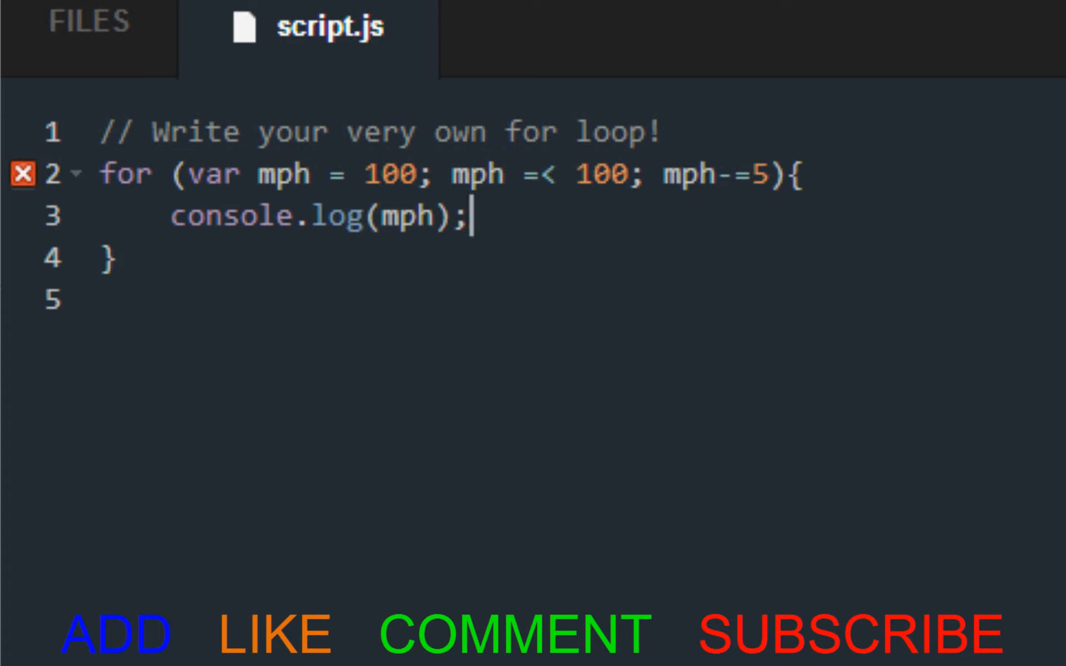
click(546, 175)
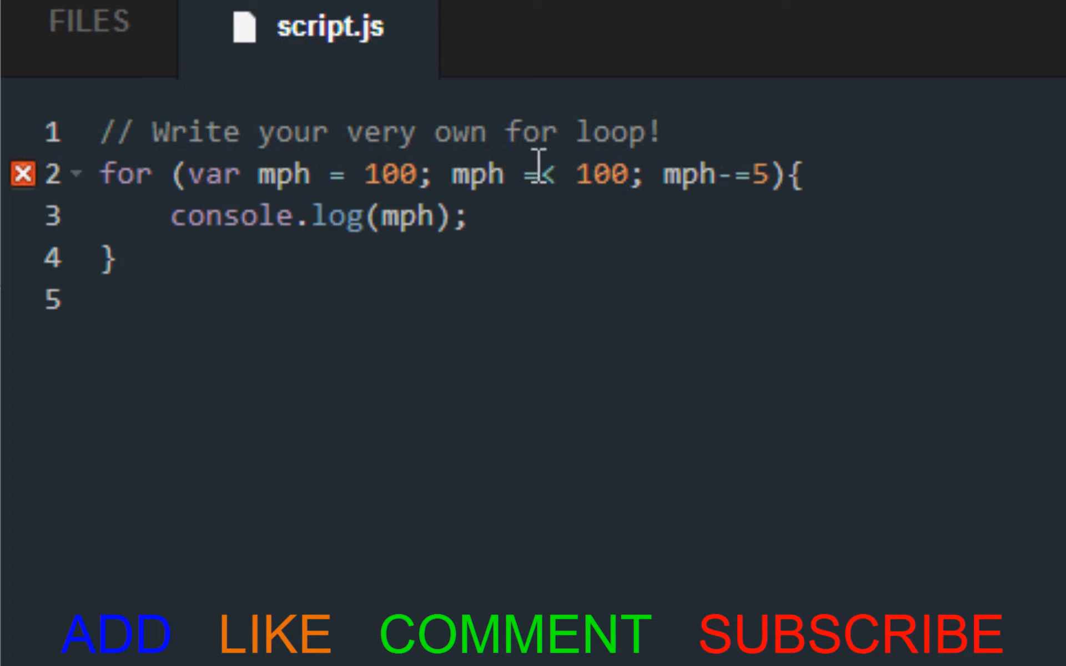
text(<=)
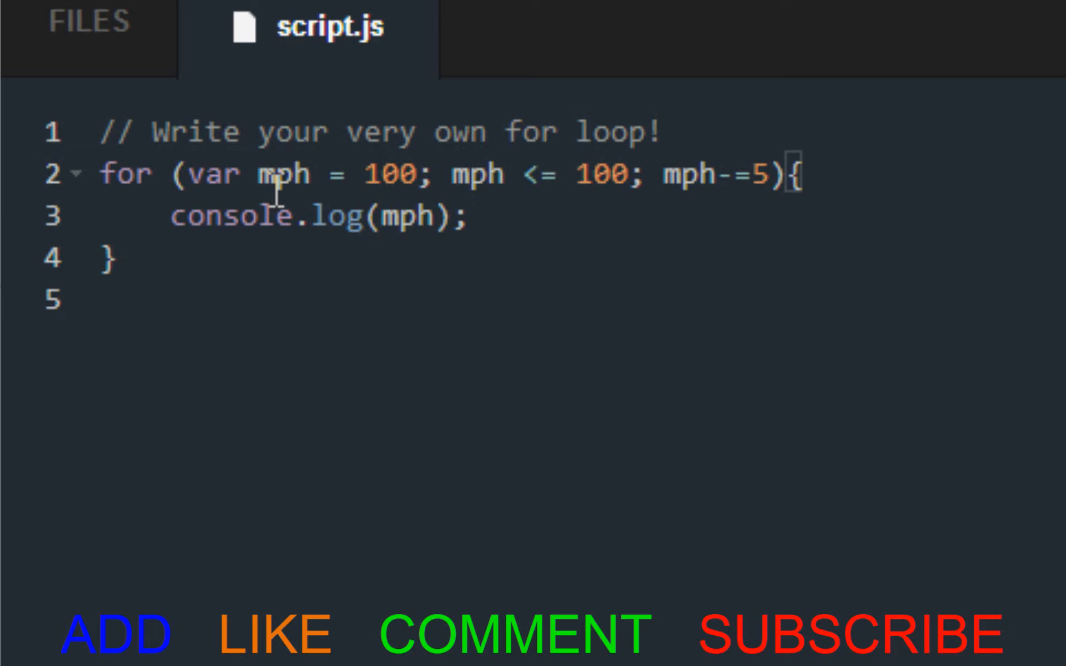
mouse_move(321, 156)
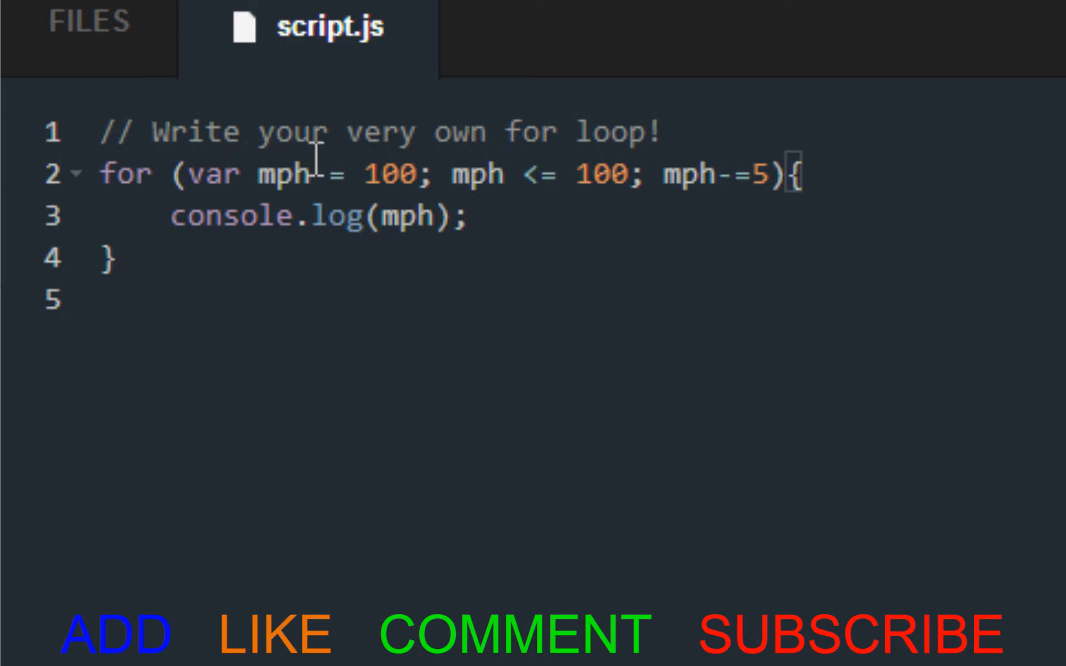
double_click(393, 173)
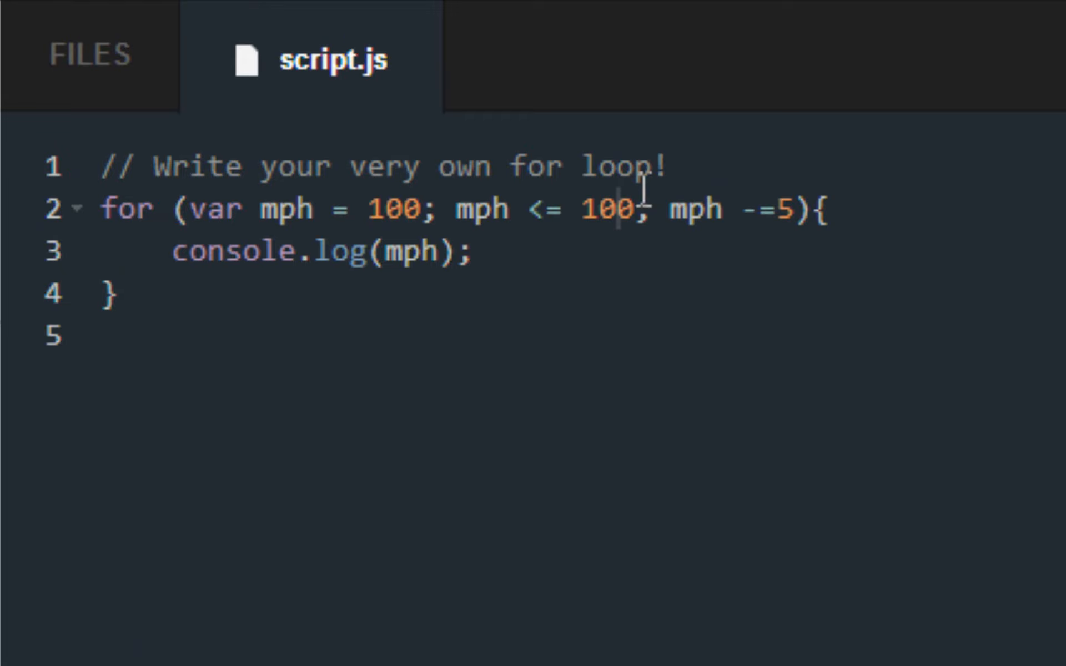
- Change the condition to mph >= 0 and run it to print the countdown from 100 by fives
double_click(607, 208)
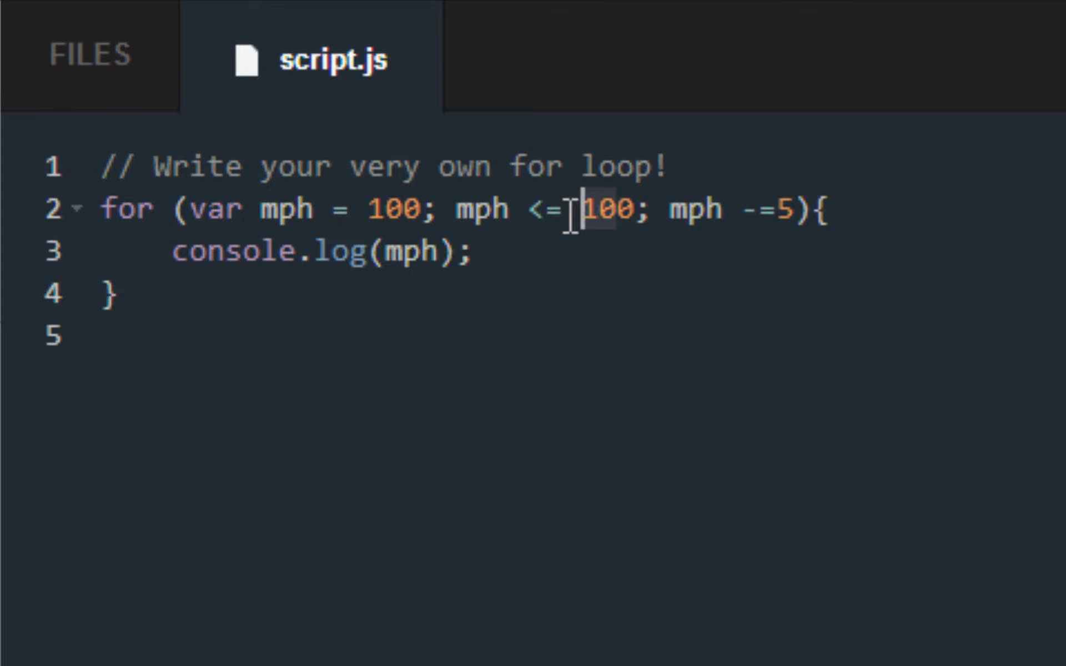
text(0)
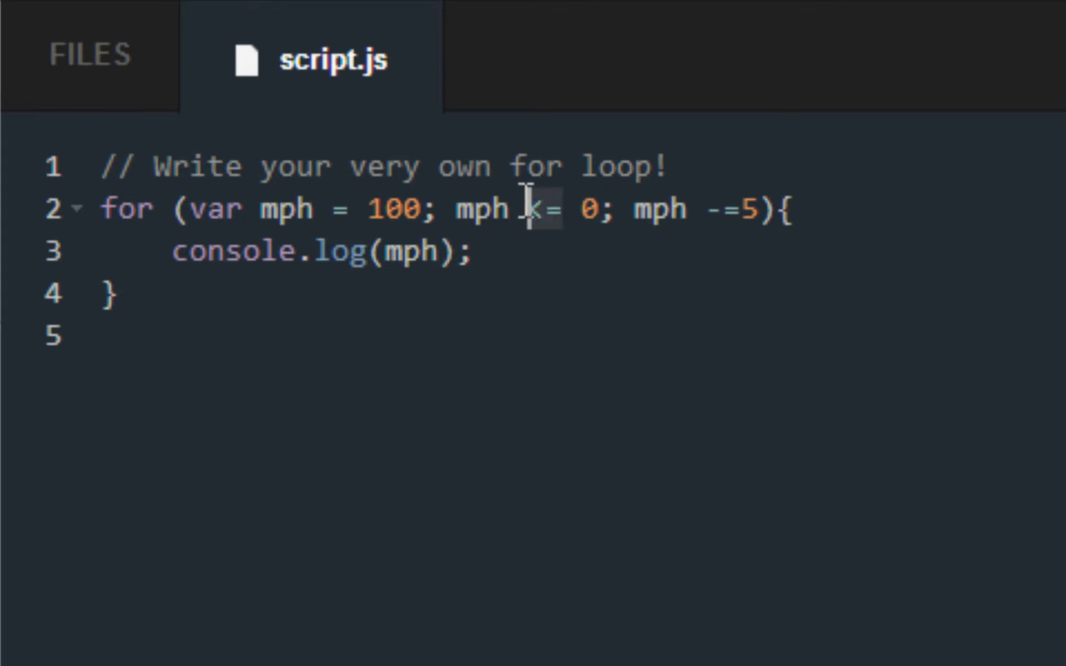
text(>=)
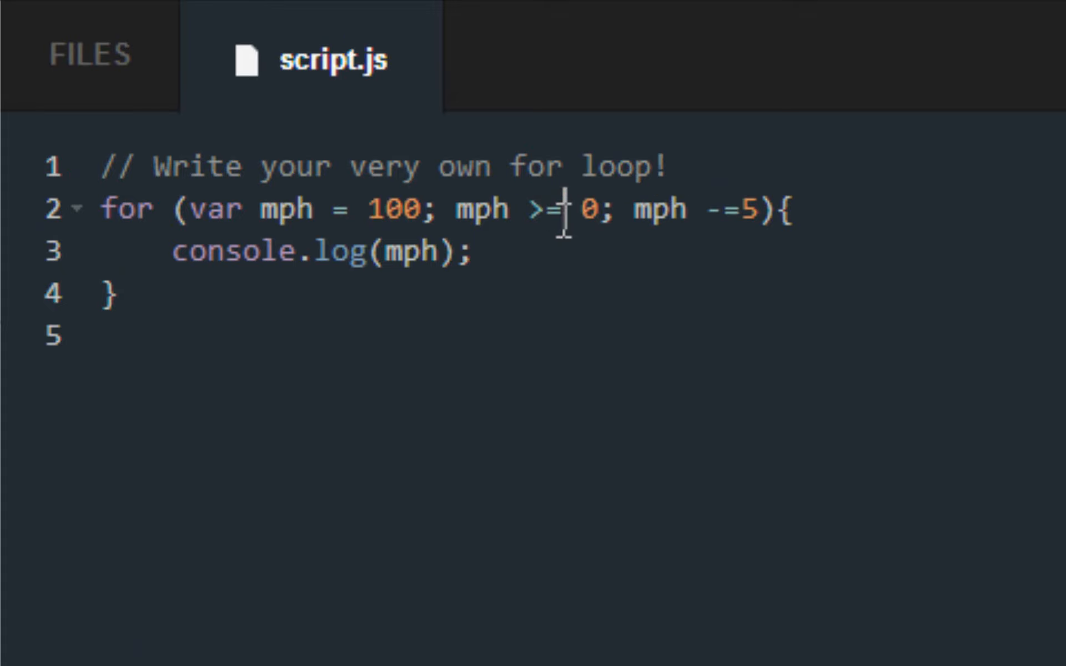
key(Backspace)
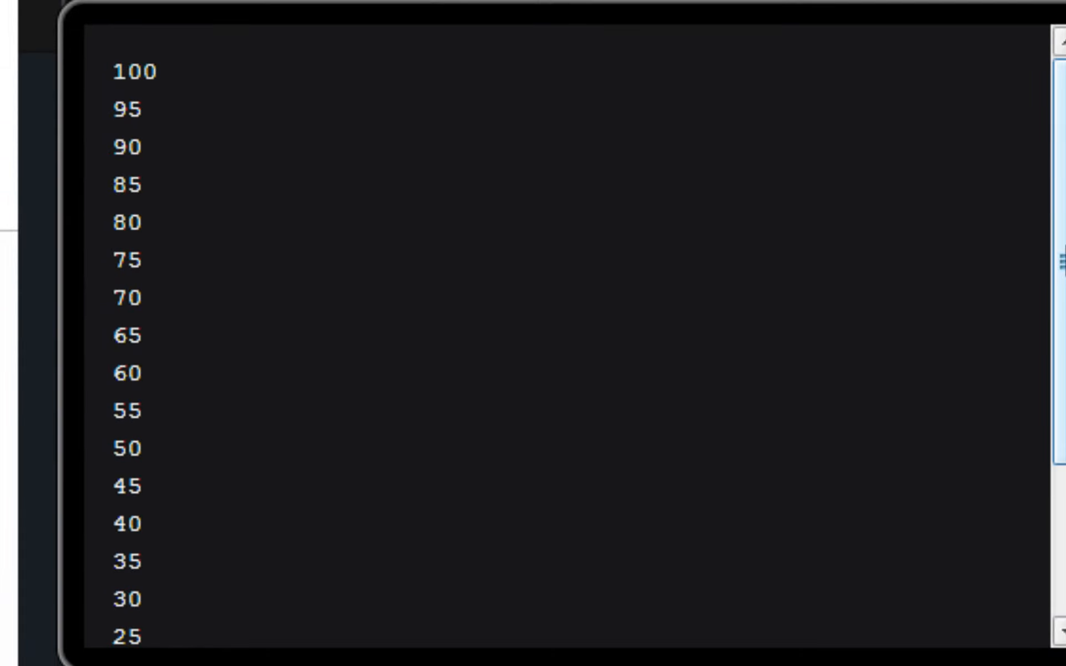
scroll(down, 3)
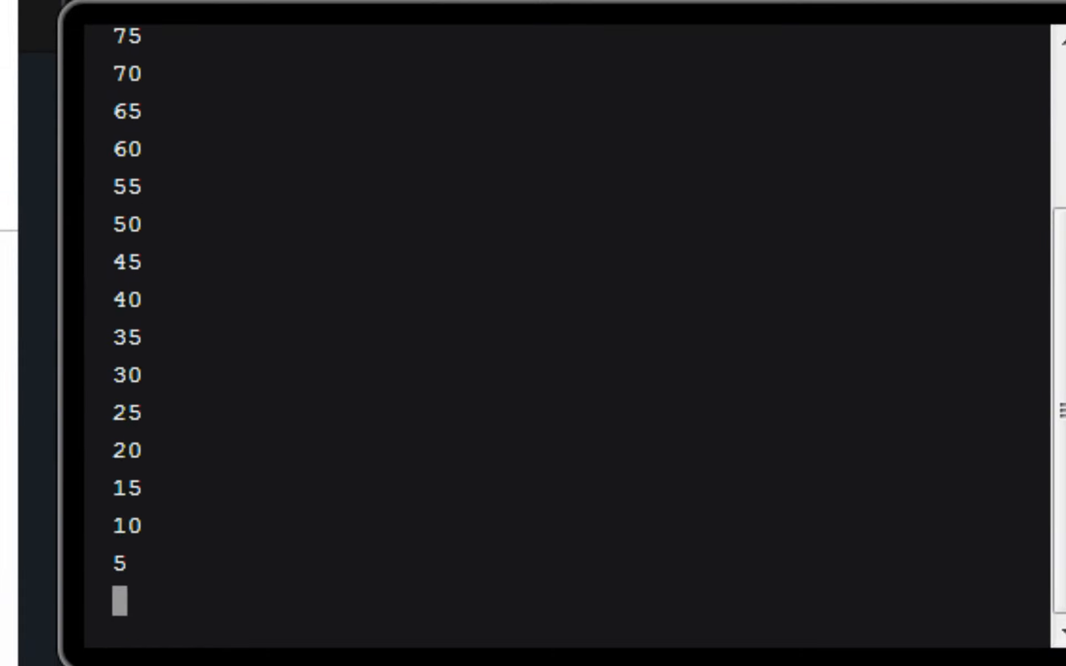